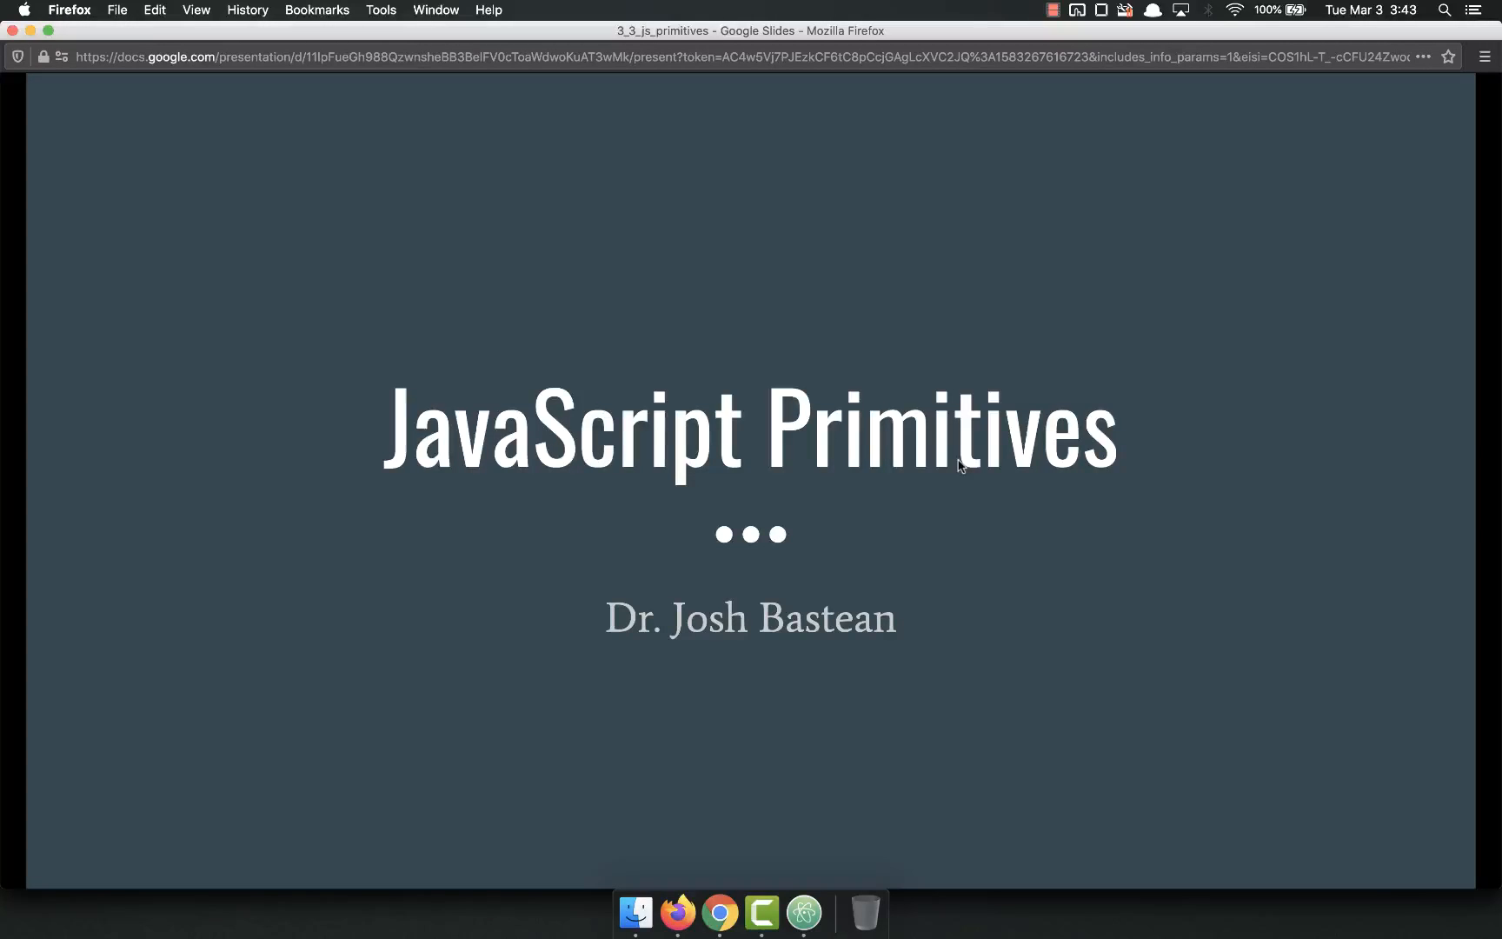
Advance the slideshow from the JavaScript Primitives title slide to 'Why do we care?'
key(right)
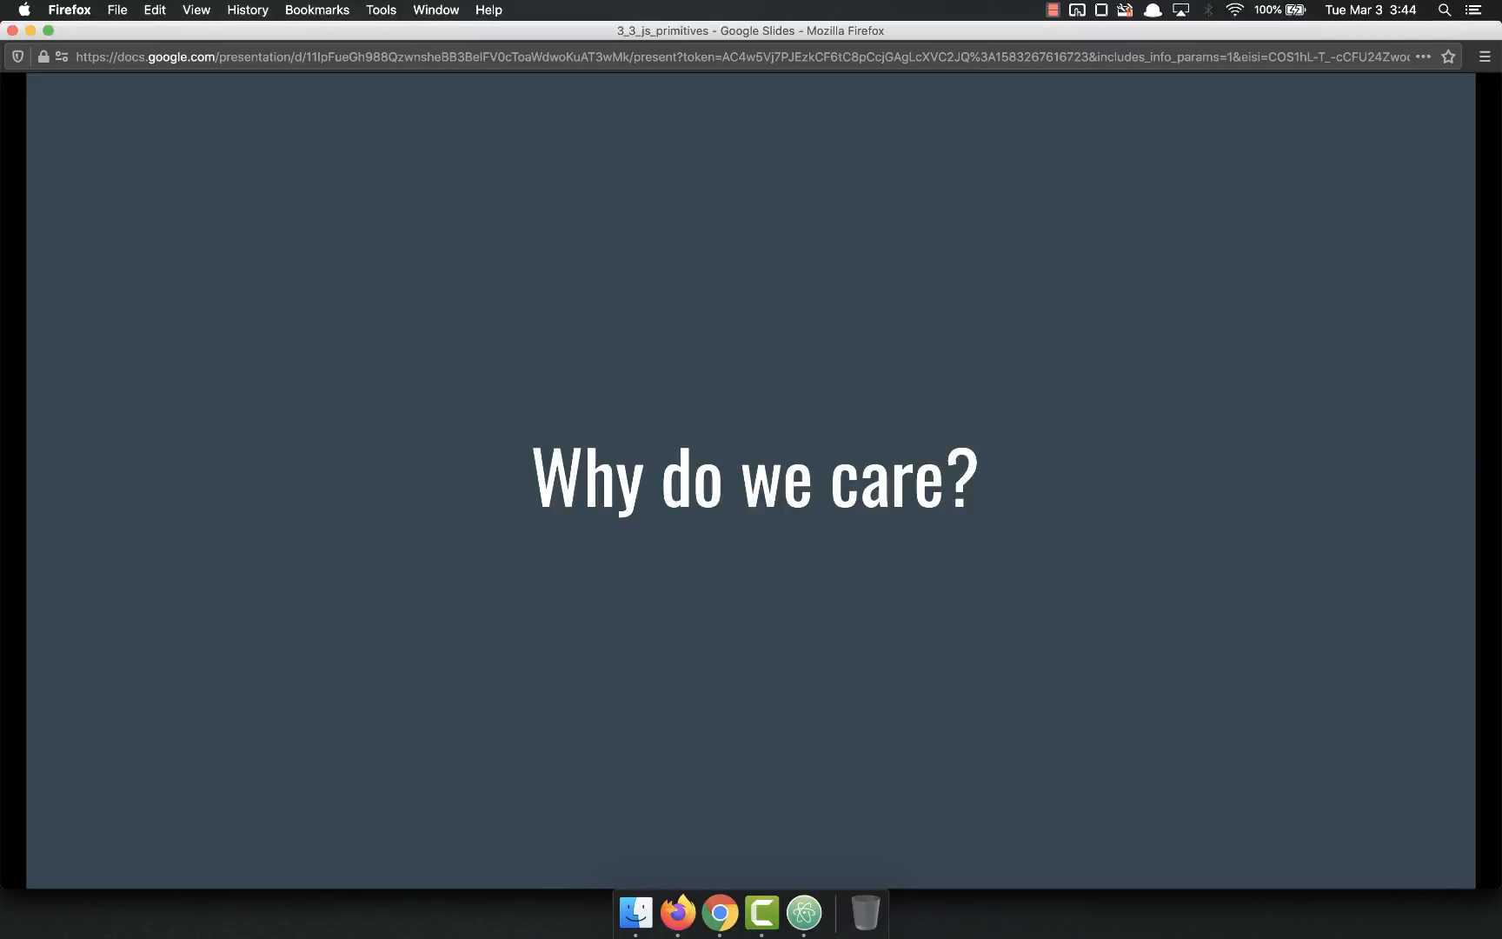
Show the Primitive Data Types in JS slide, then bring up the empty primitives.js in Atom
key(Right)
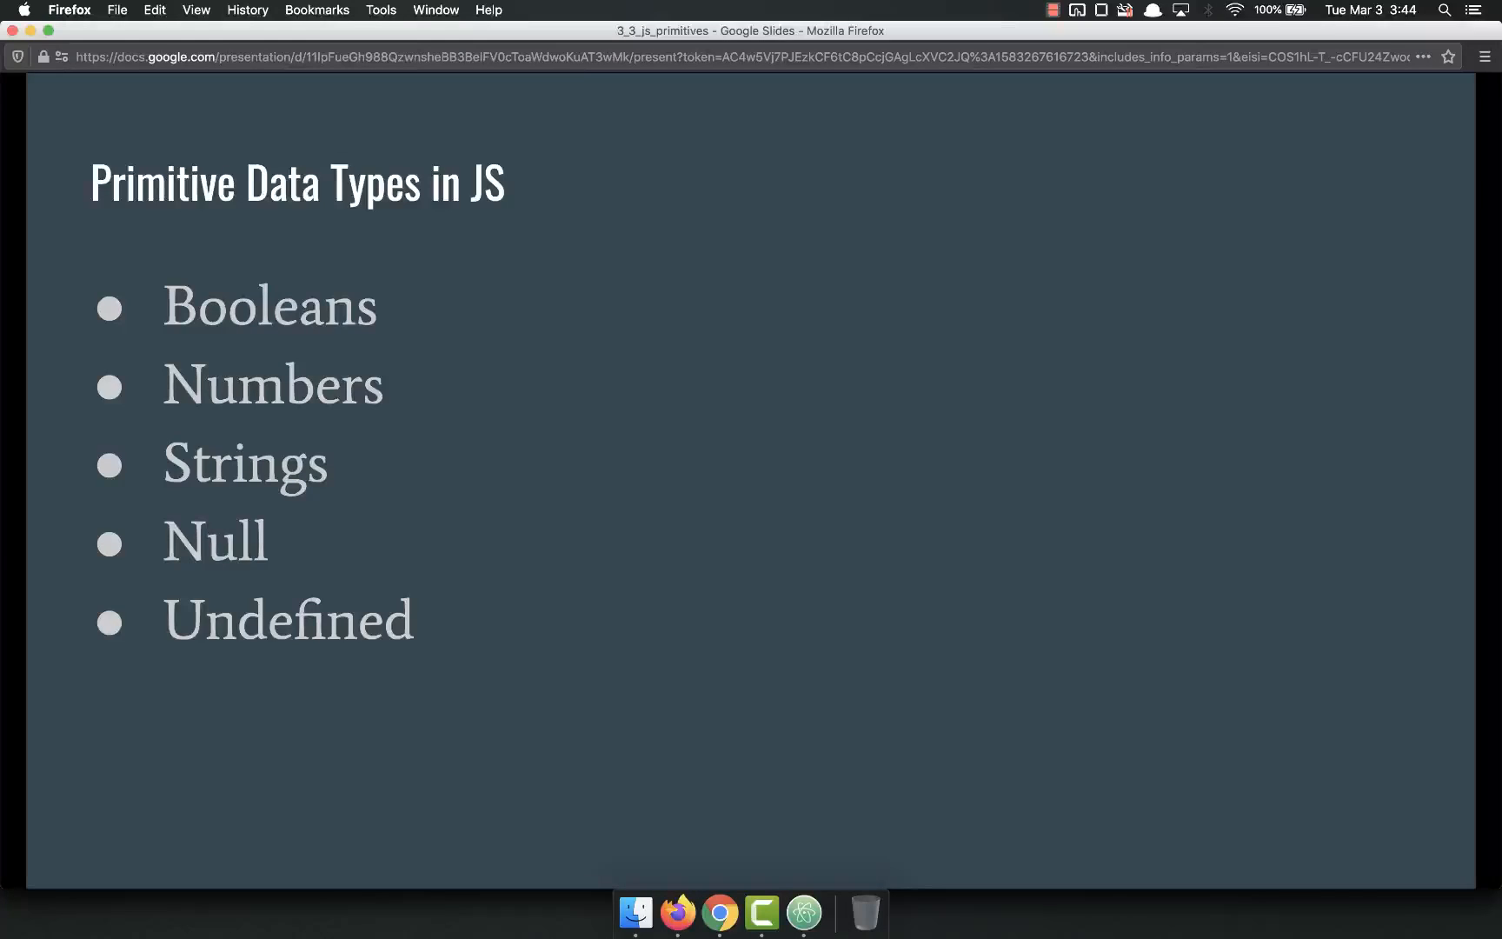
click(801, 911)
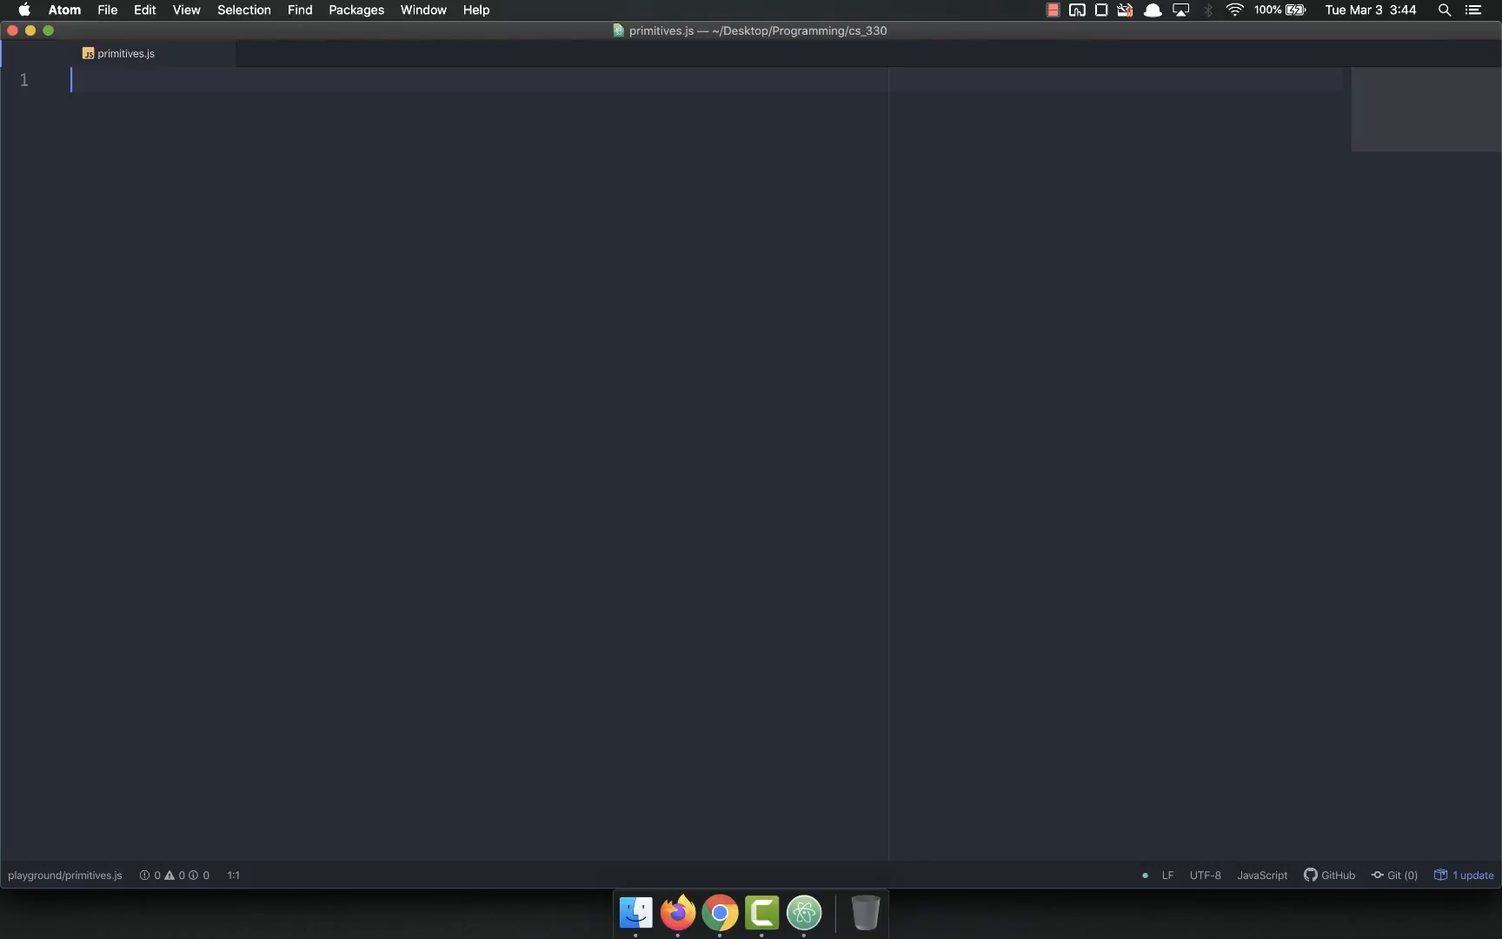
Write the // Booleans comment with true and false, removing a stray True line
text(// Booleans)
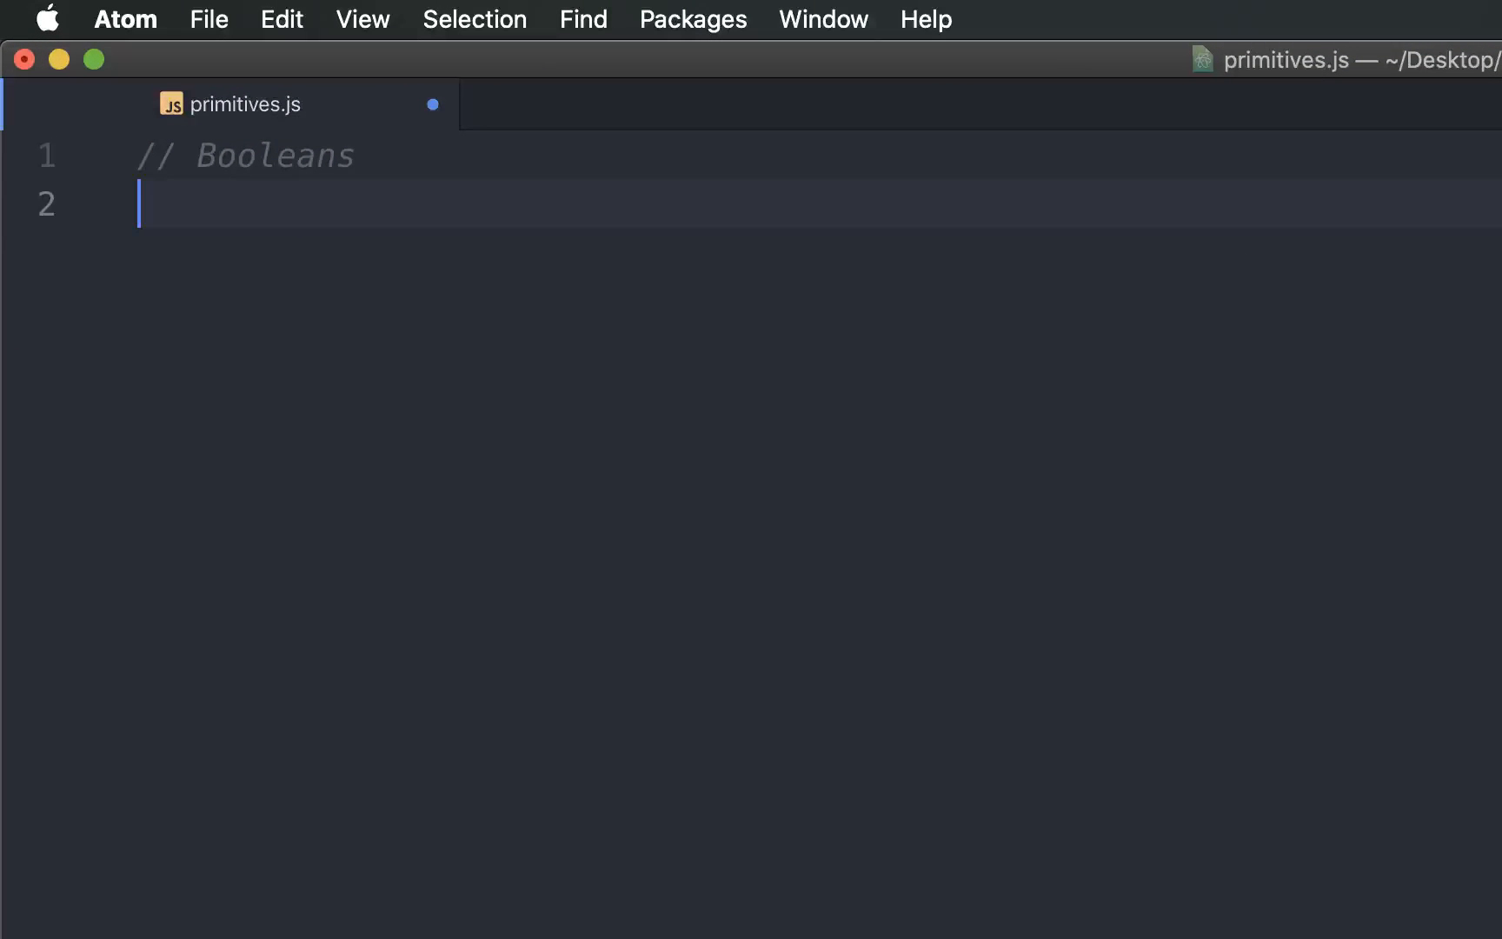
text(true)
text(false)
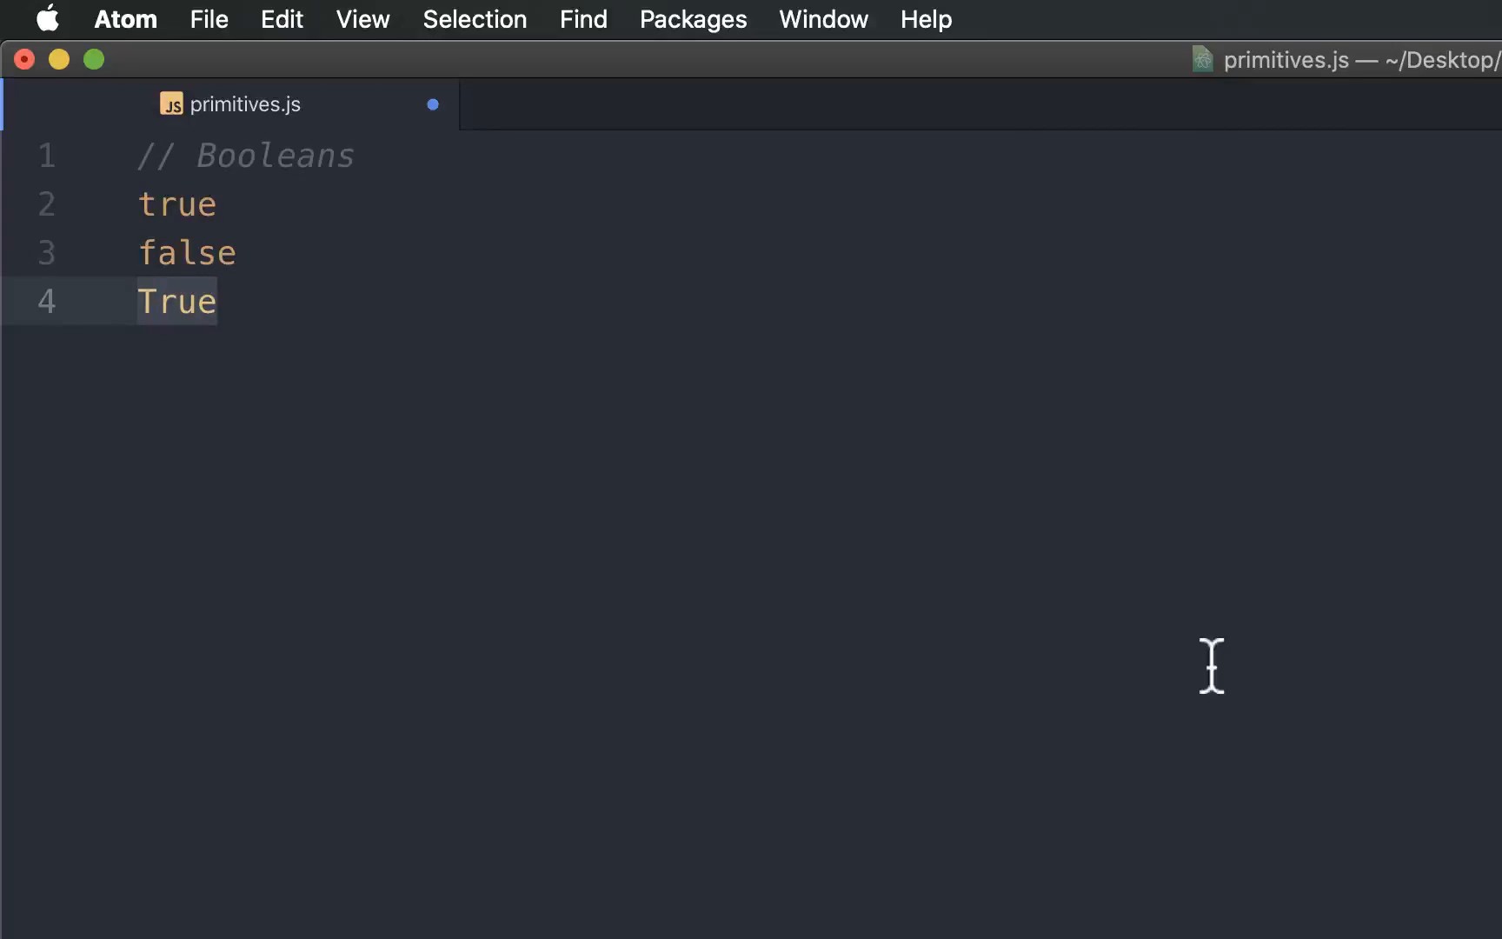
click(140, 302)
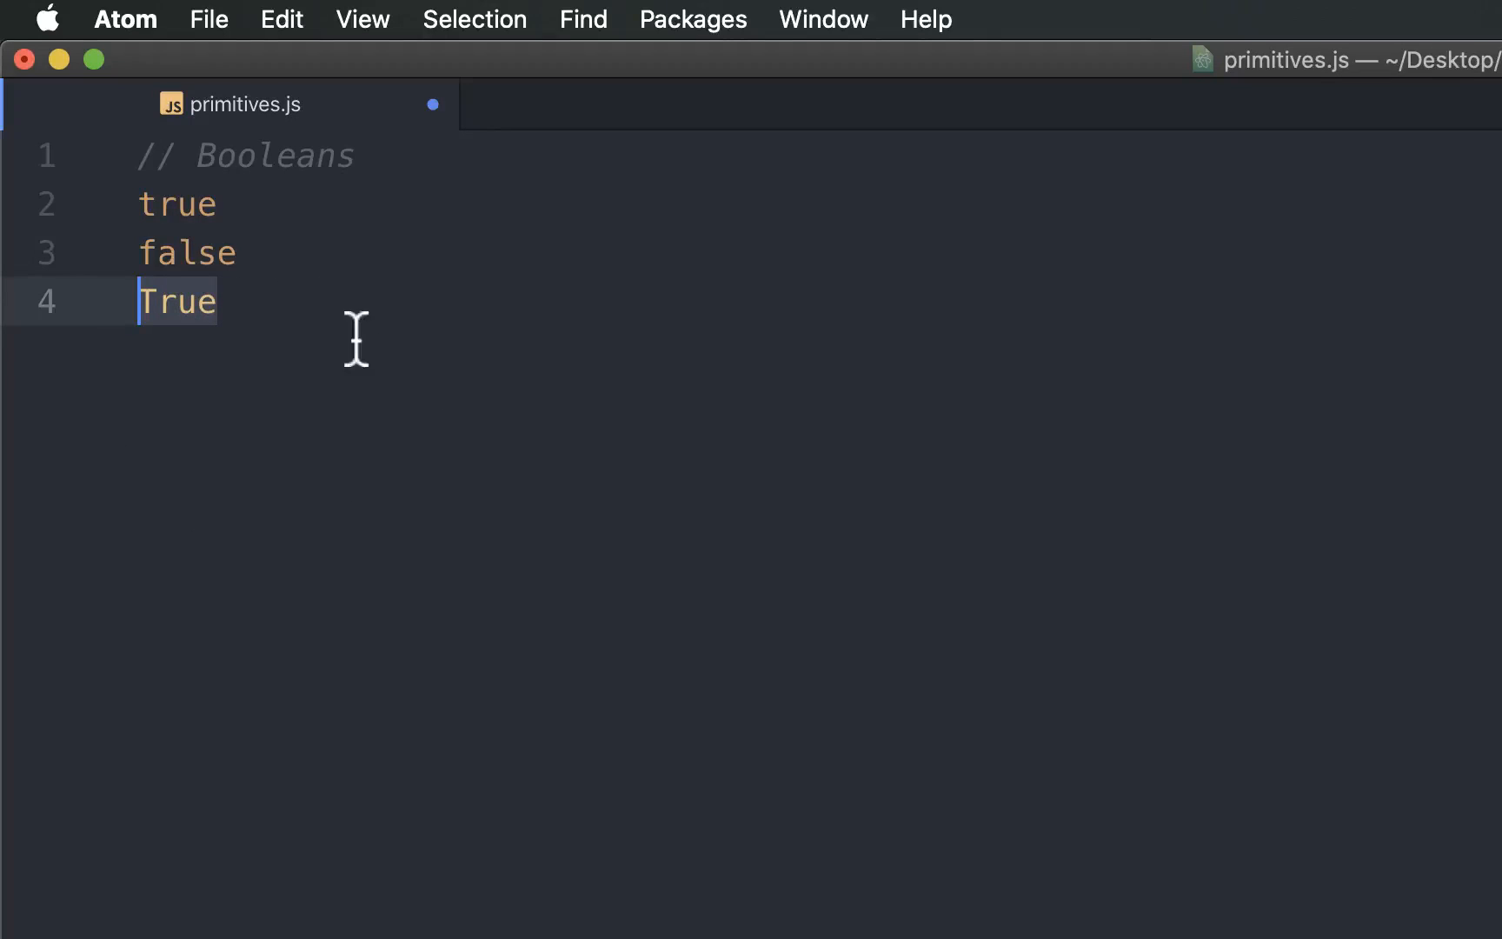
mouse_move(332, 271)
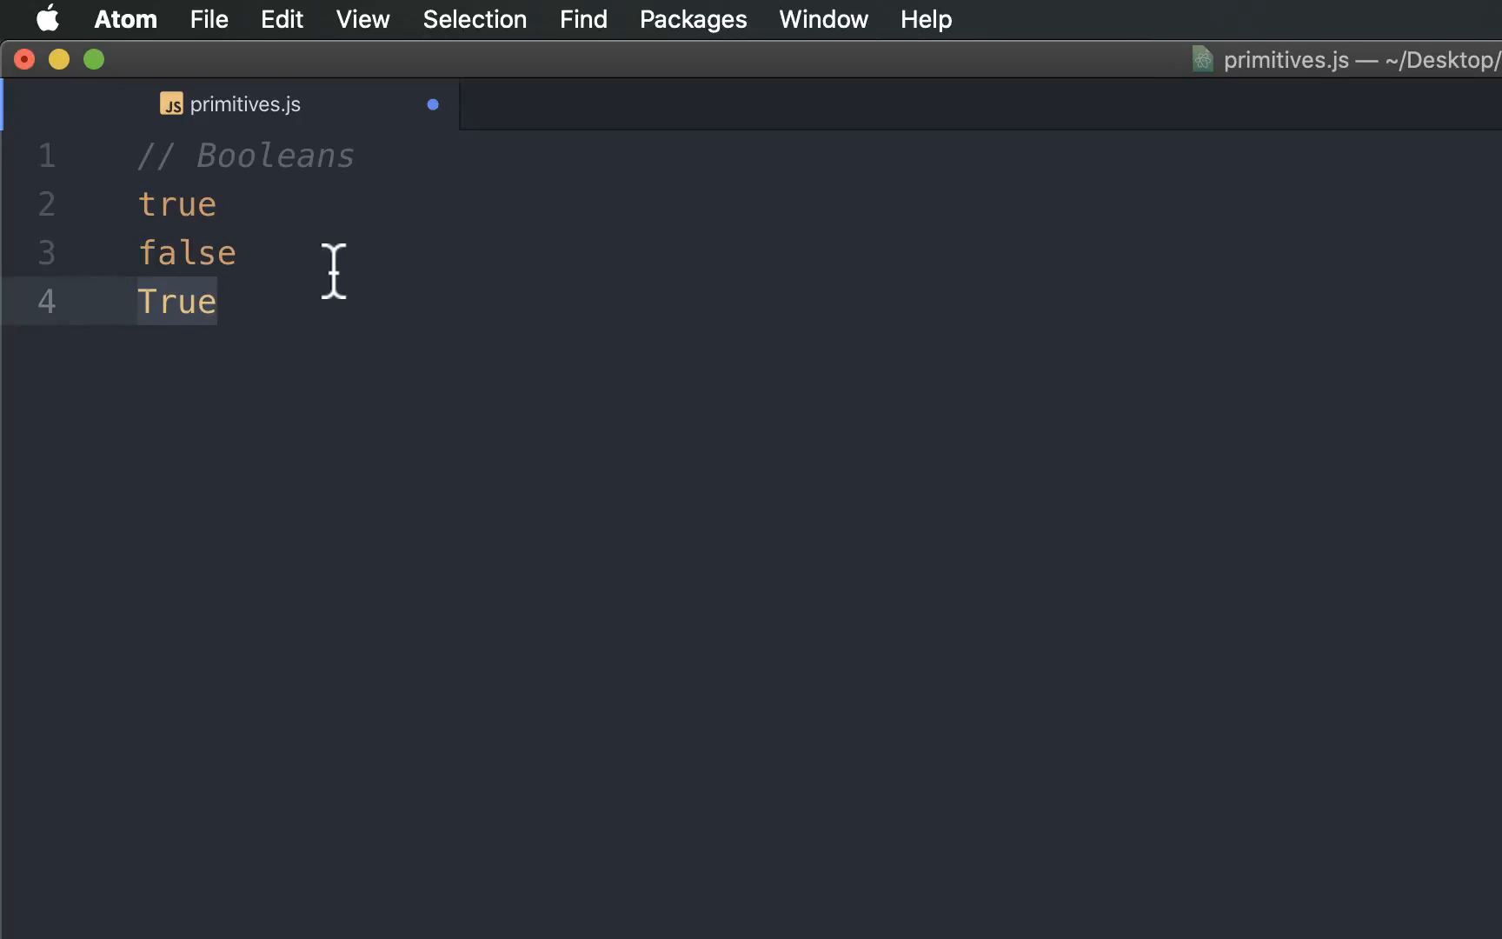
click(220, 301)
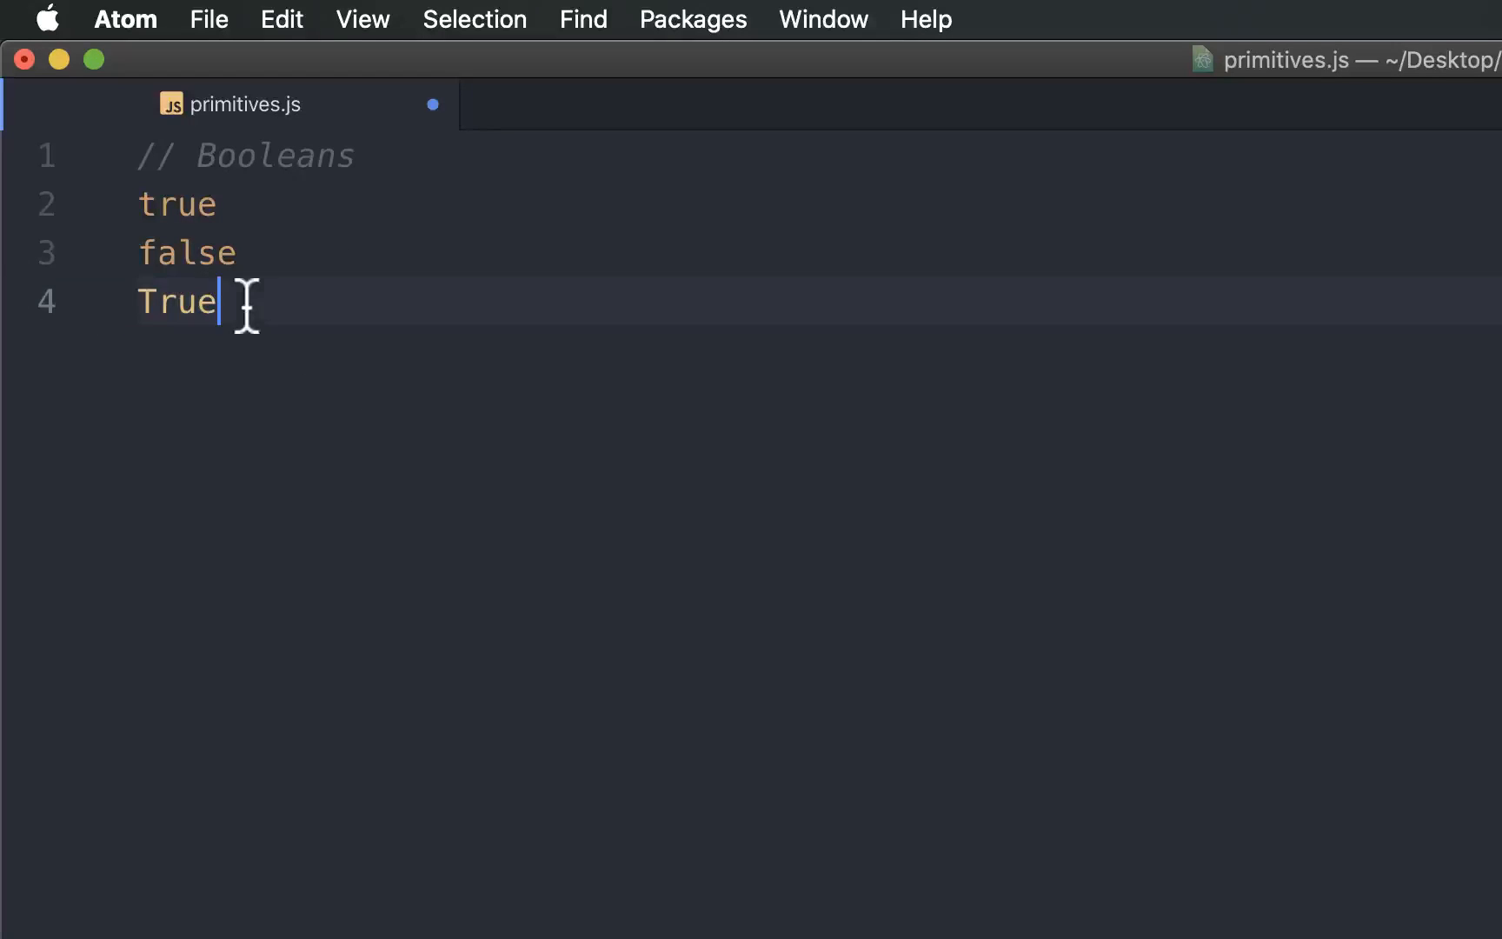
mouse_move(271, 322)
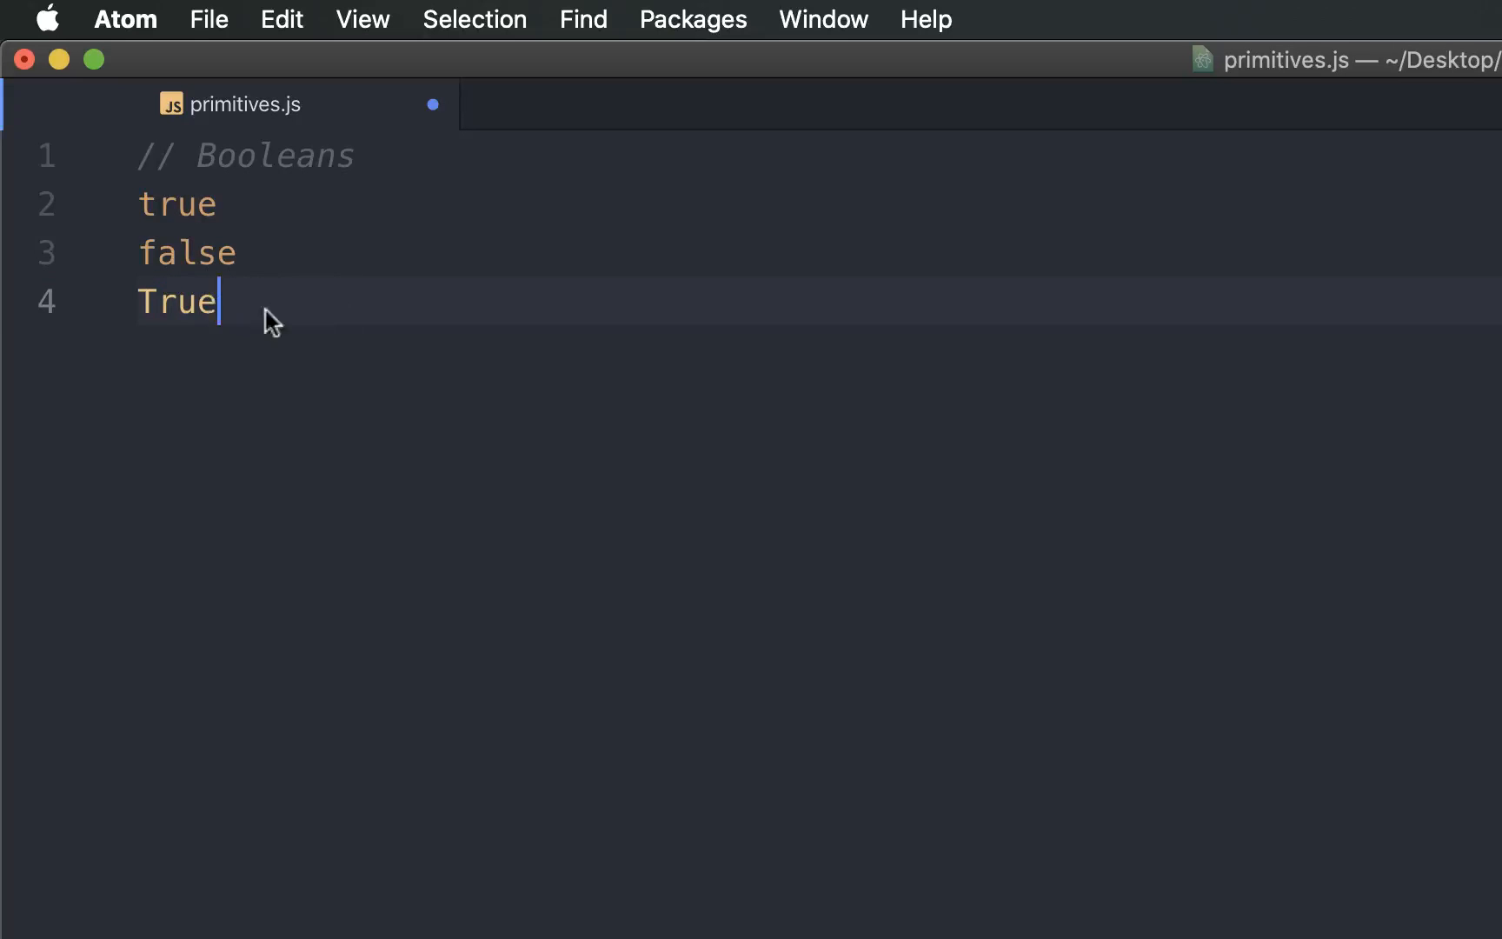
key(Backspace)
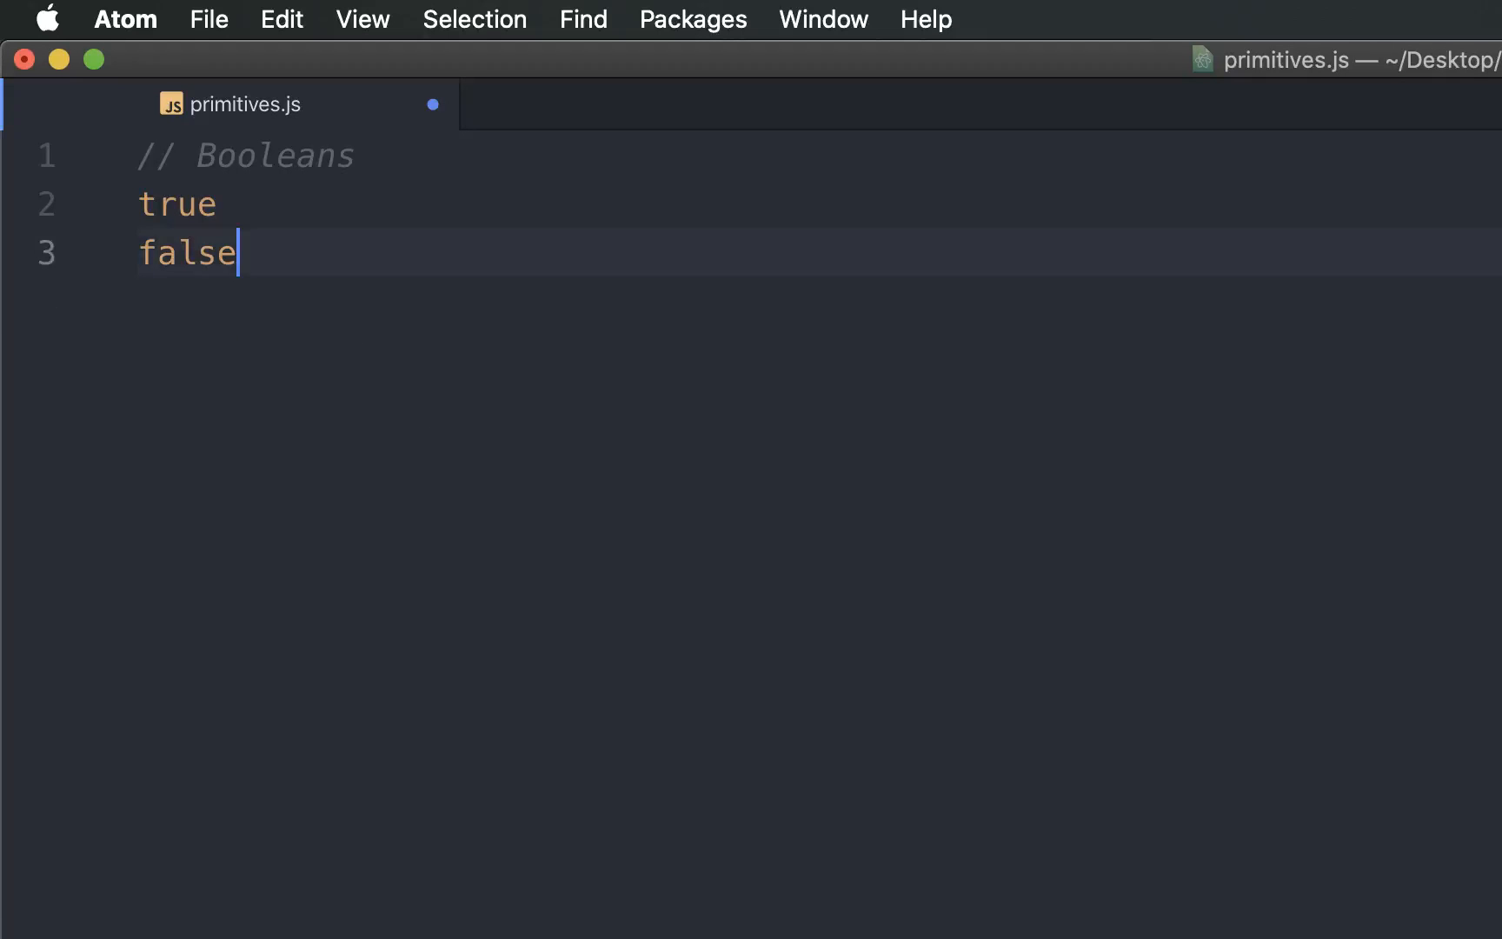
mouse_move(323, 256)
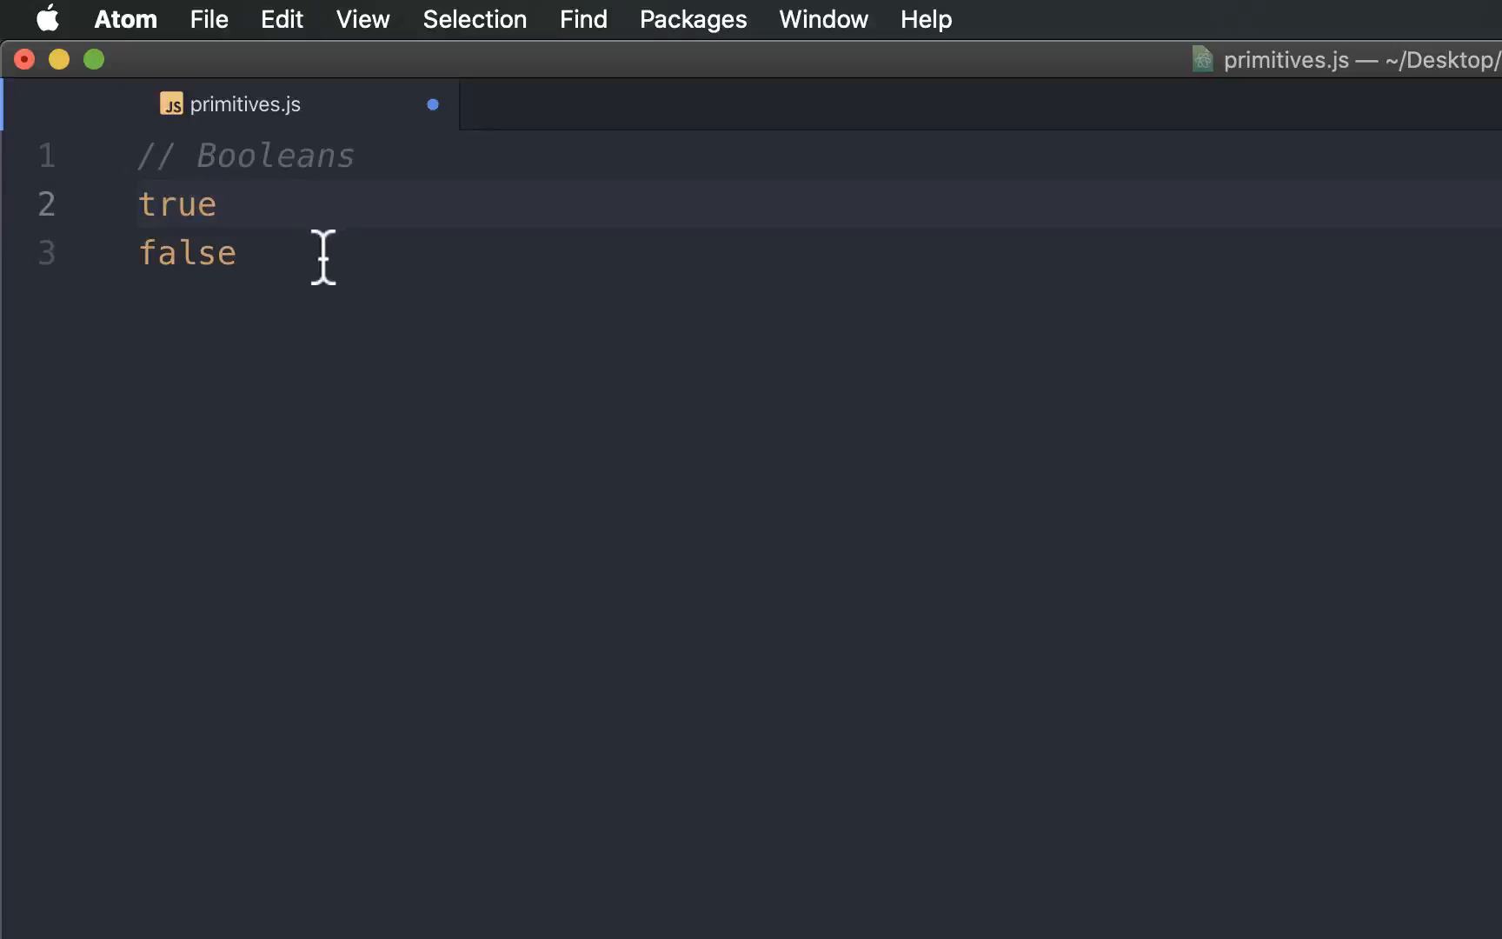
click(240, 253)
text(// Numbers)
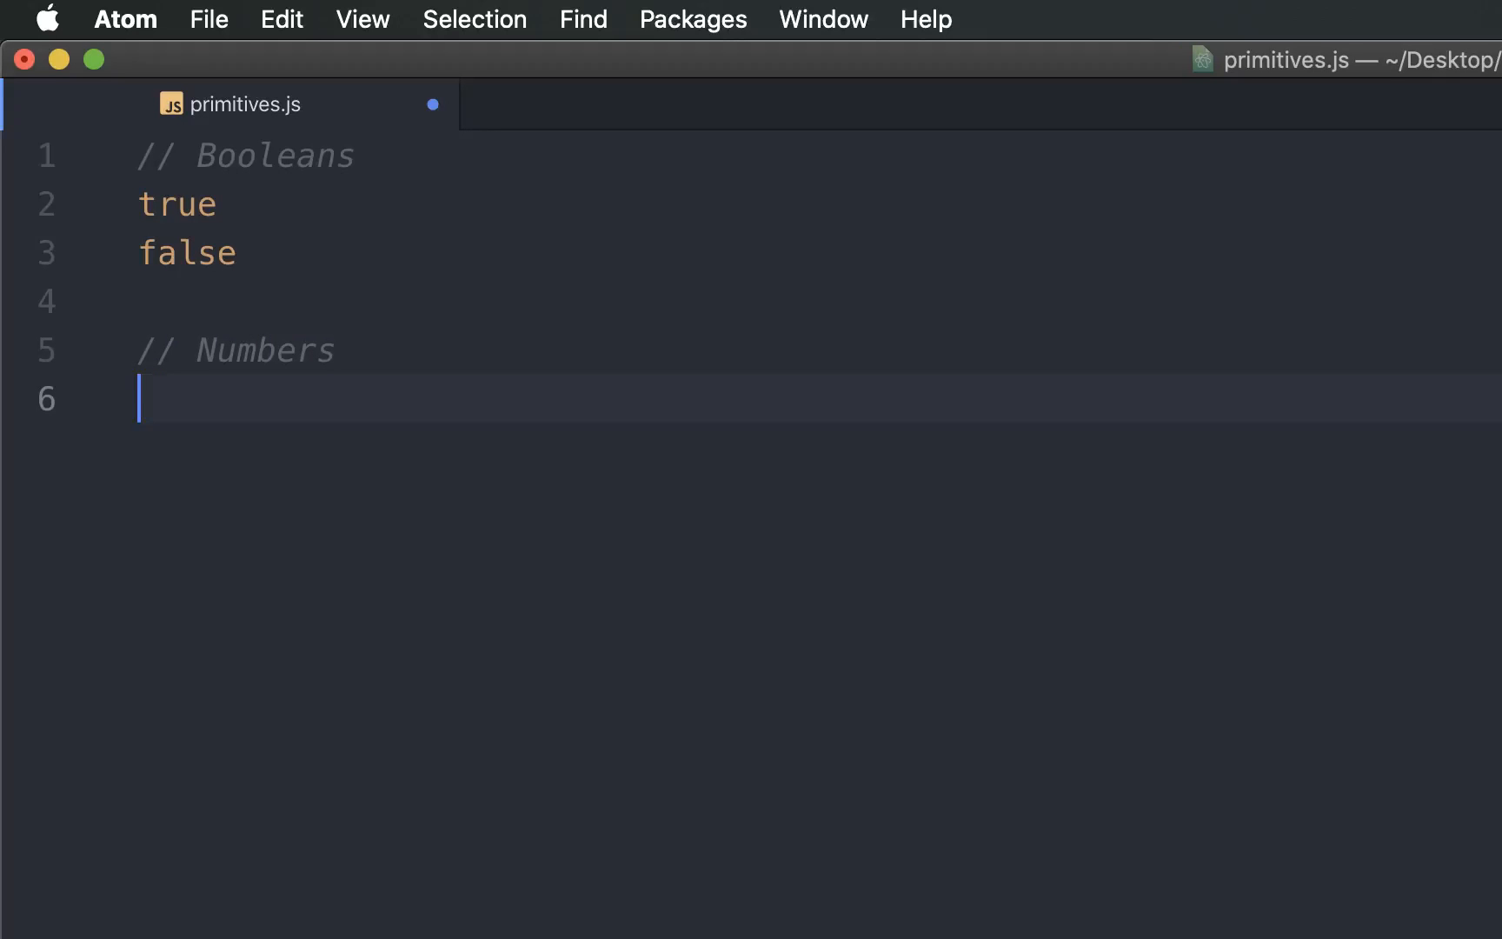
List 3, 3.14 and -8000000 under Numbers, then begin the // Strings heading
text(3)
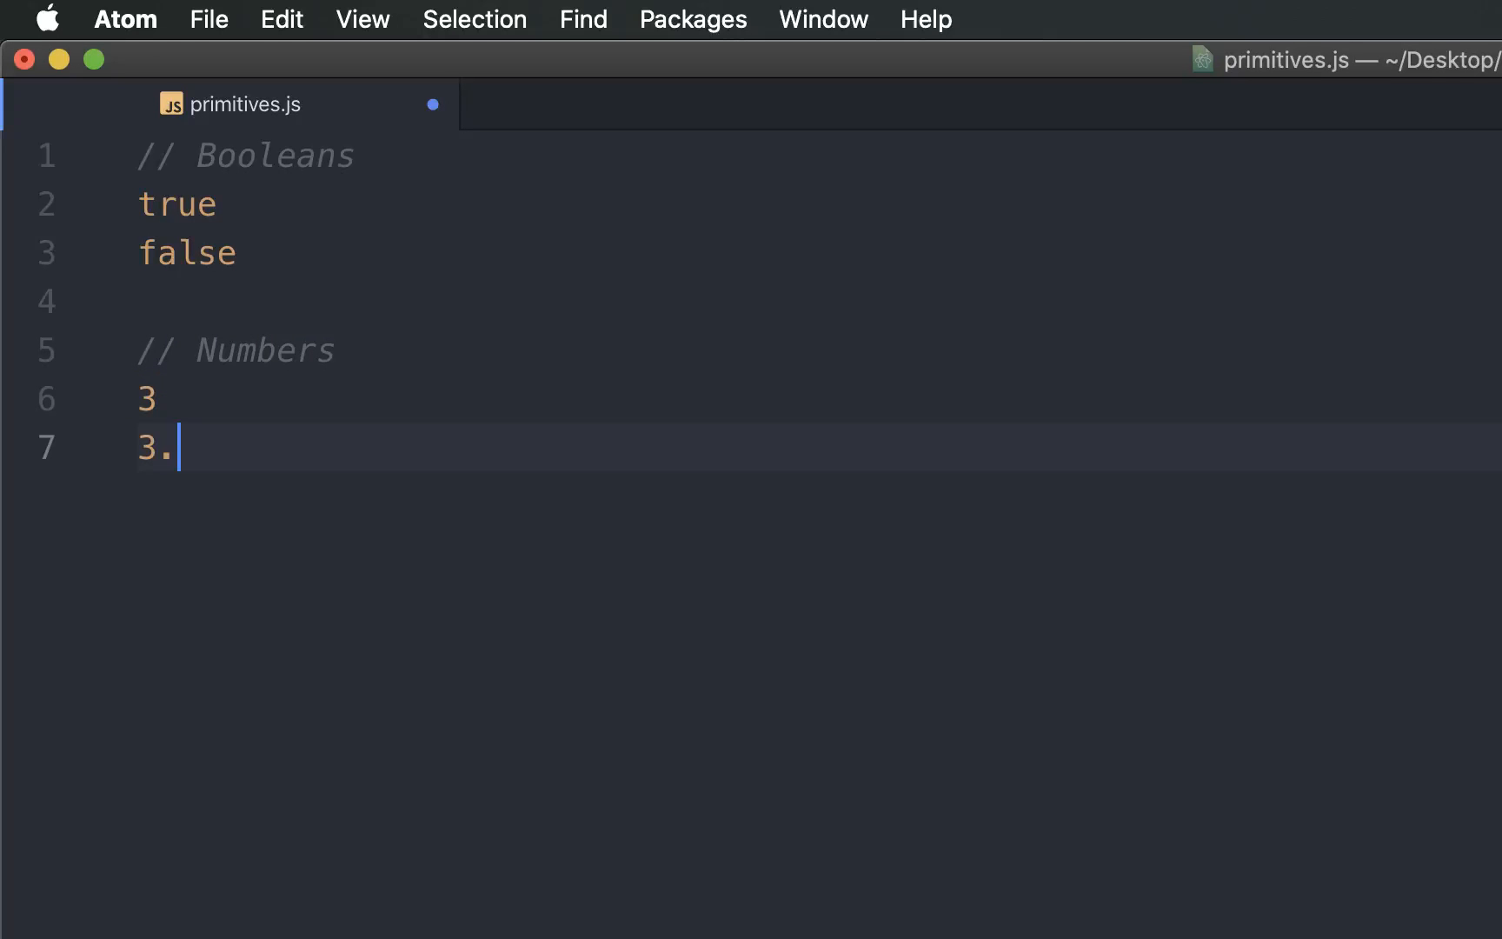
text(14)
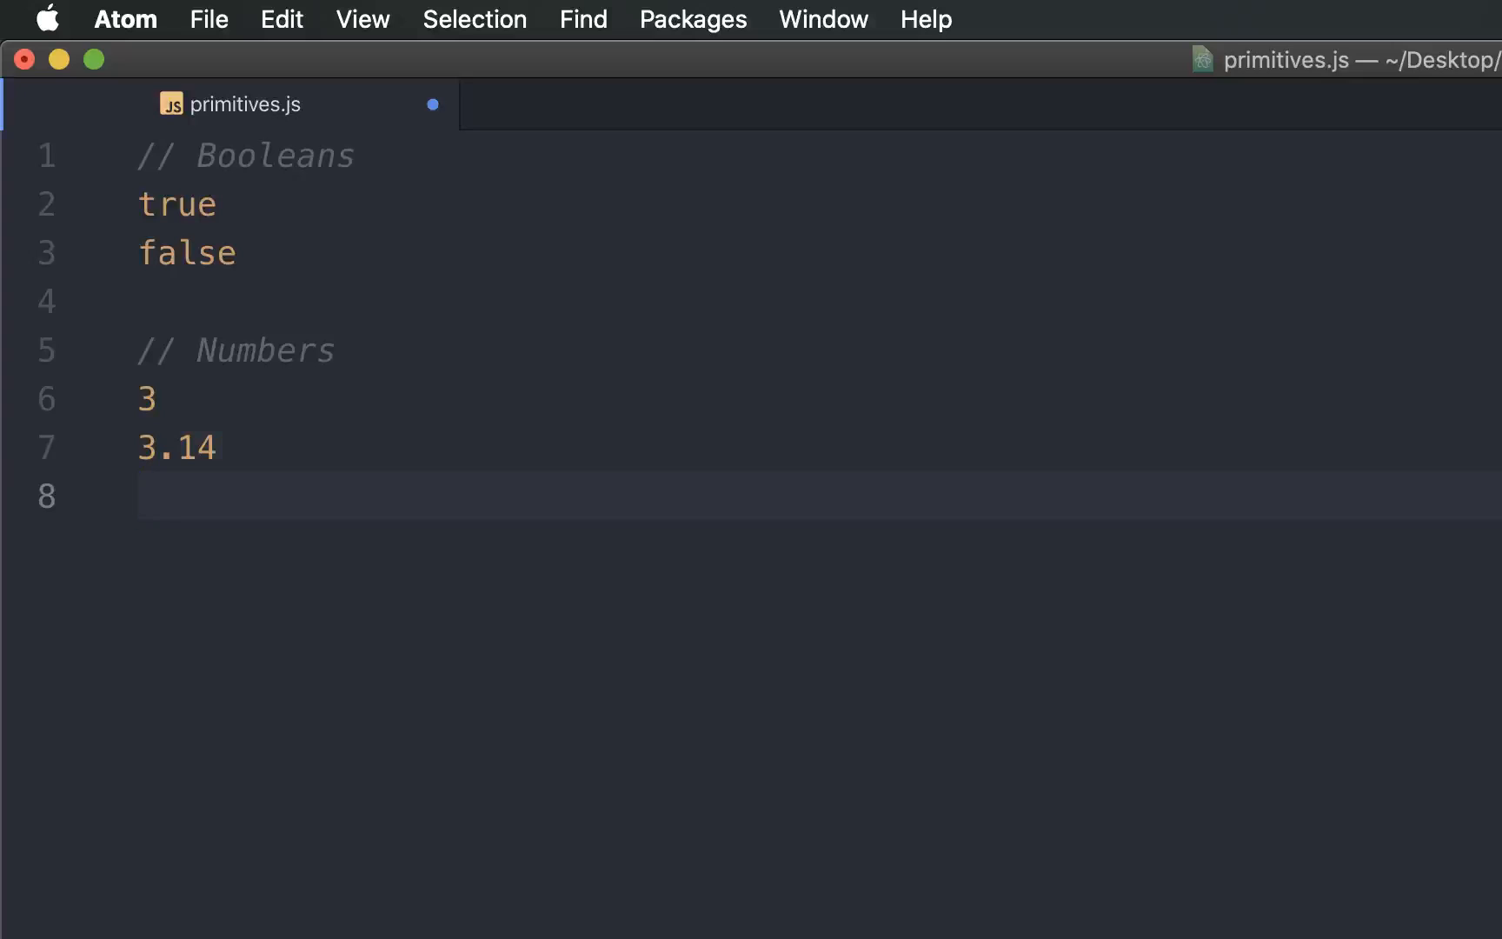
text(-8000000)
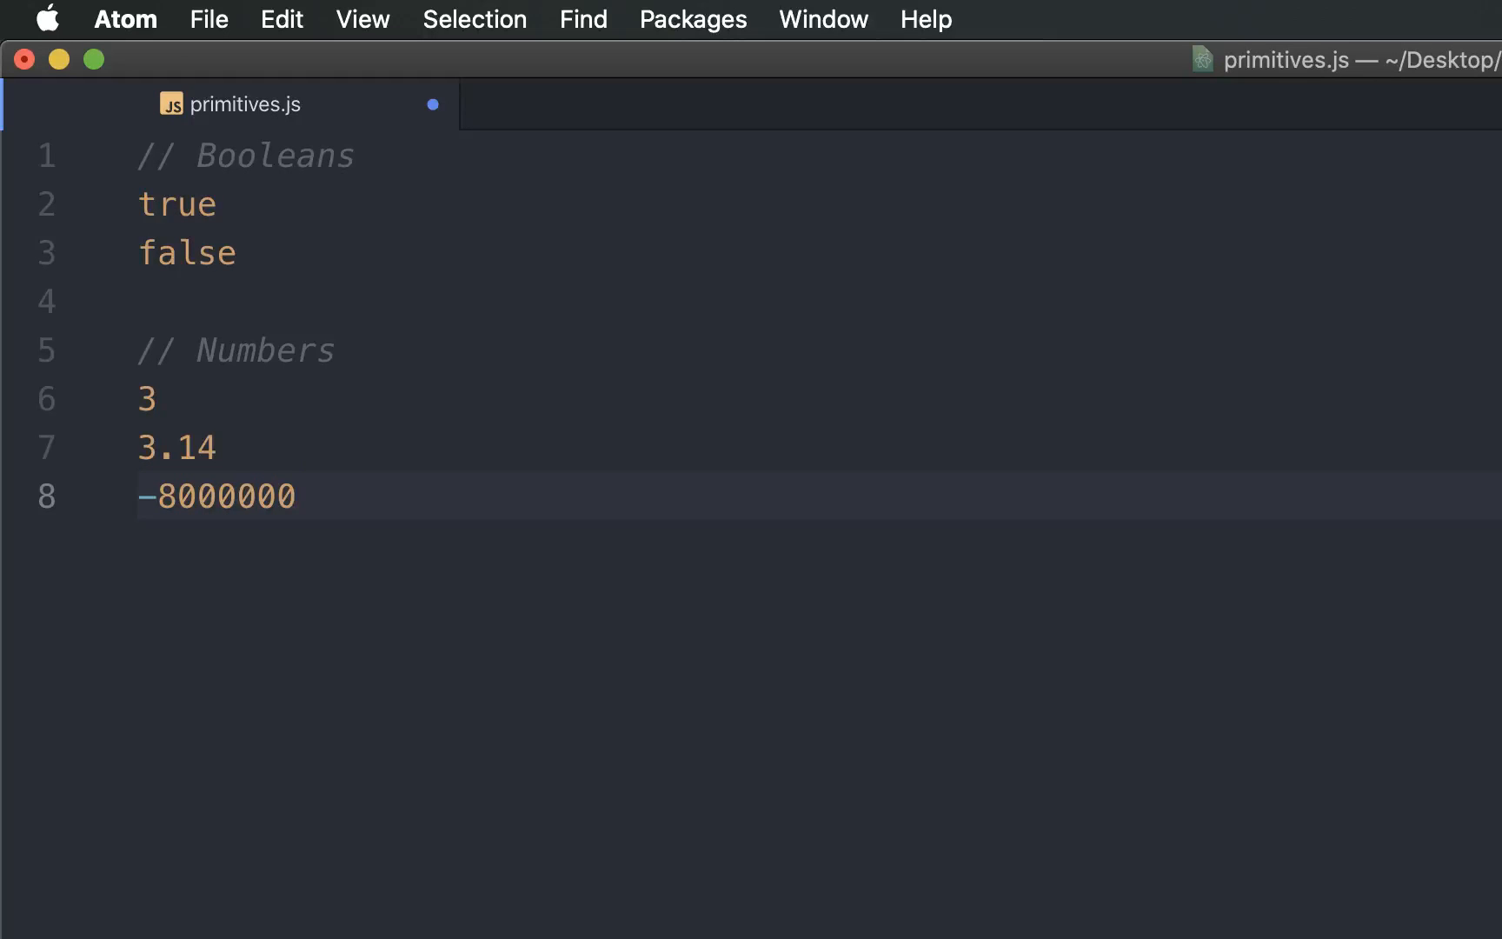
click(299, 497)
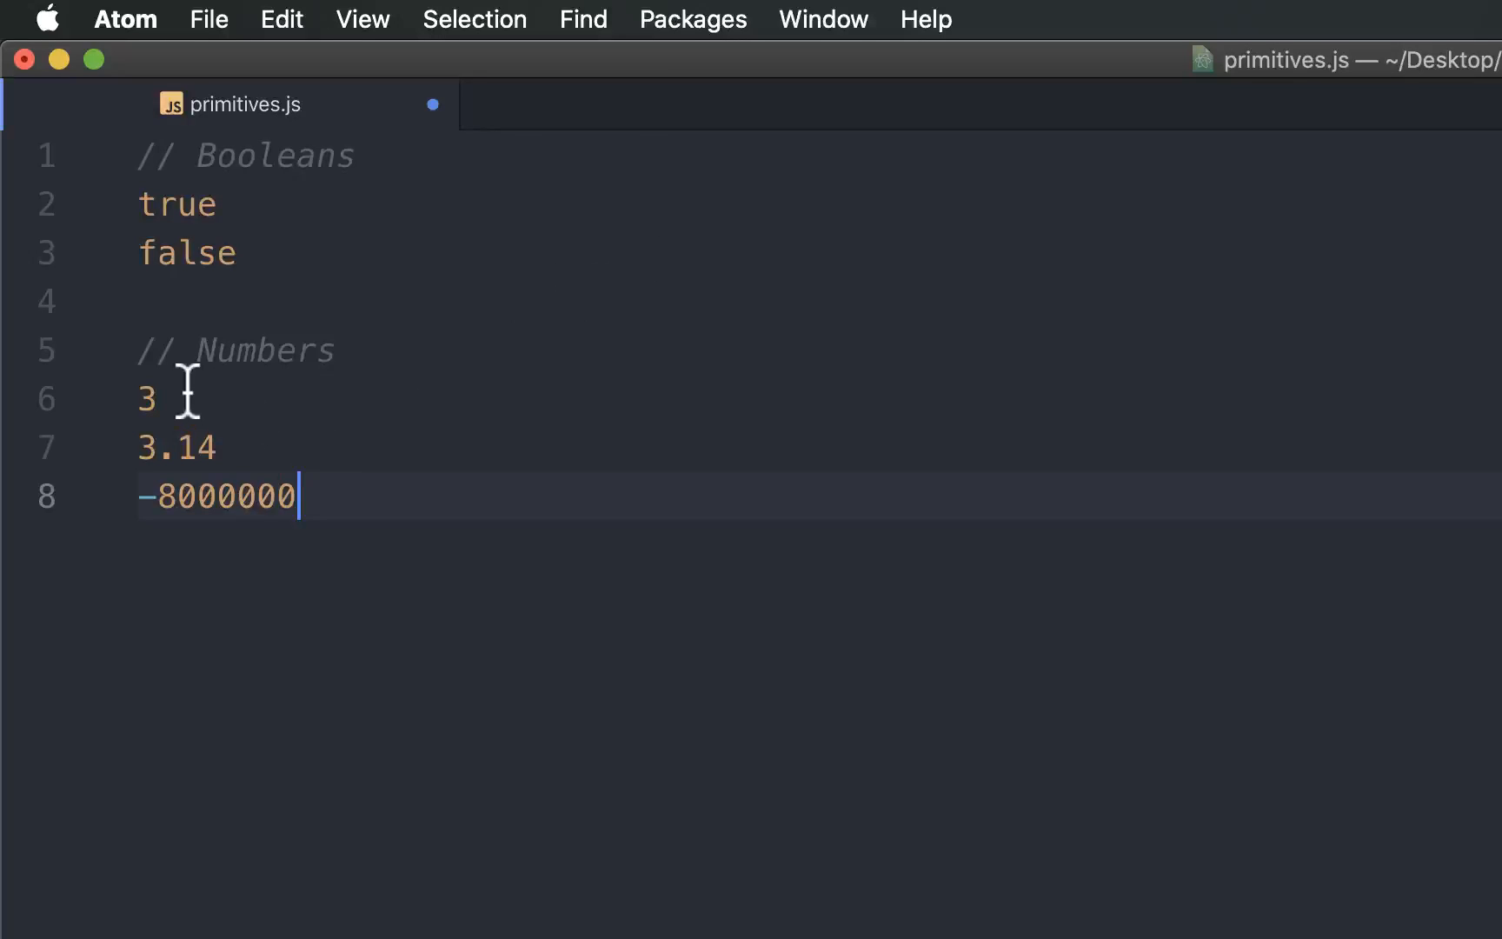
mouse_move(365, 493)
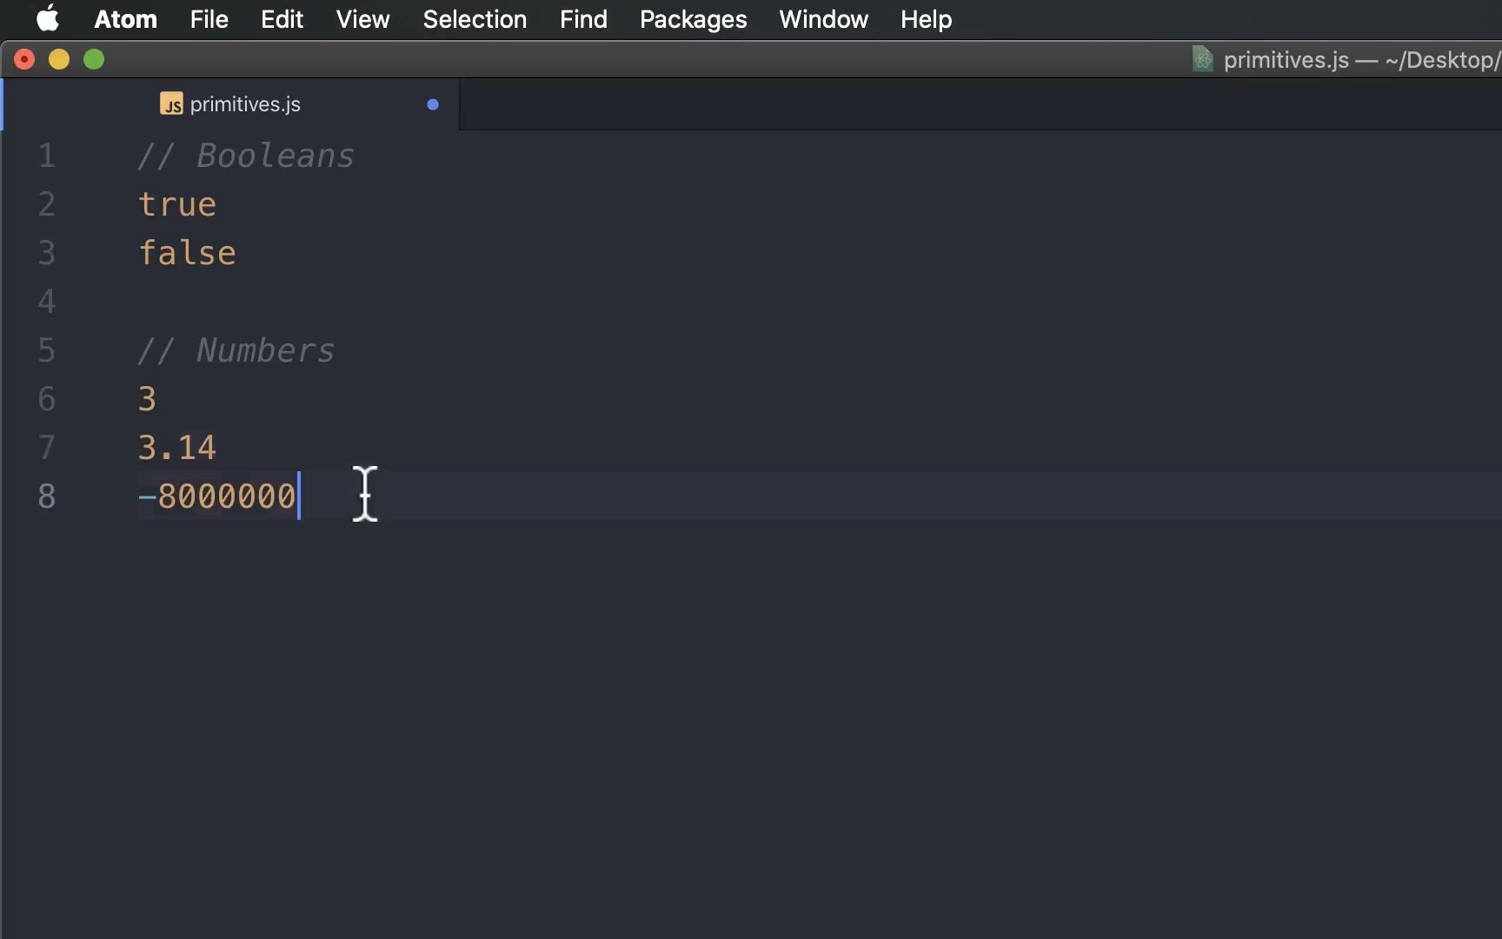
drag(143, 398, 297, 496)
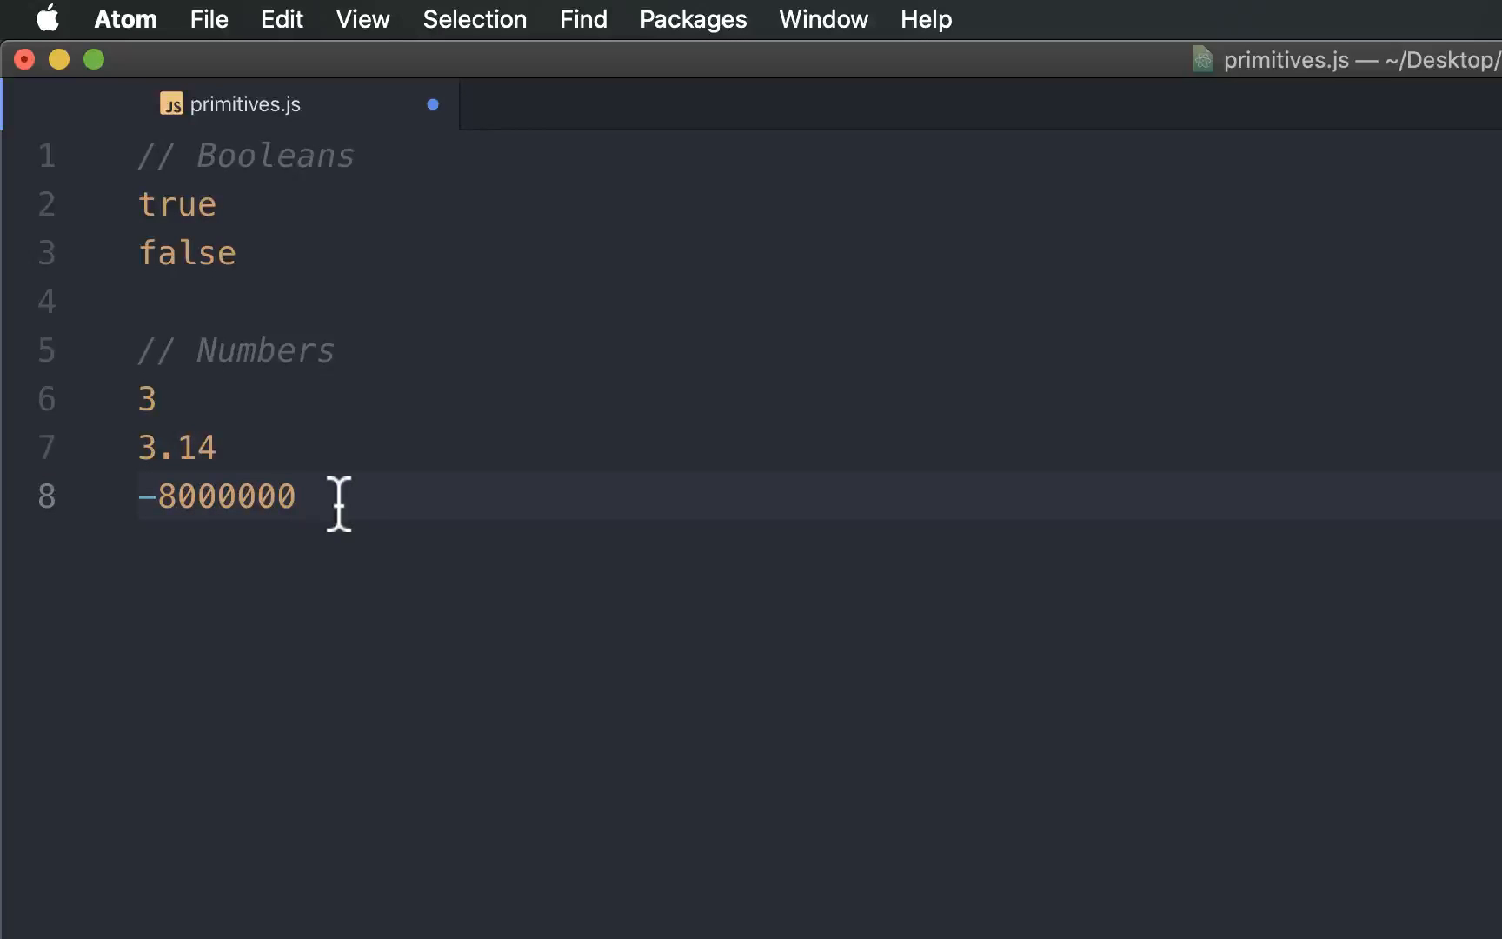
text(// Strings)
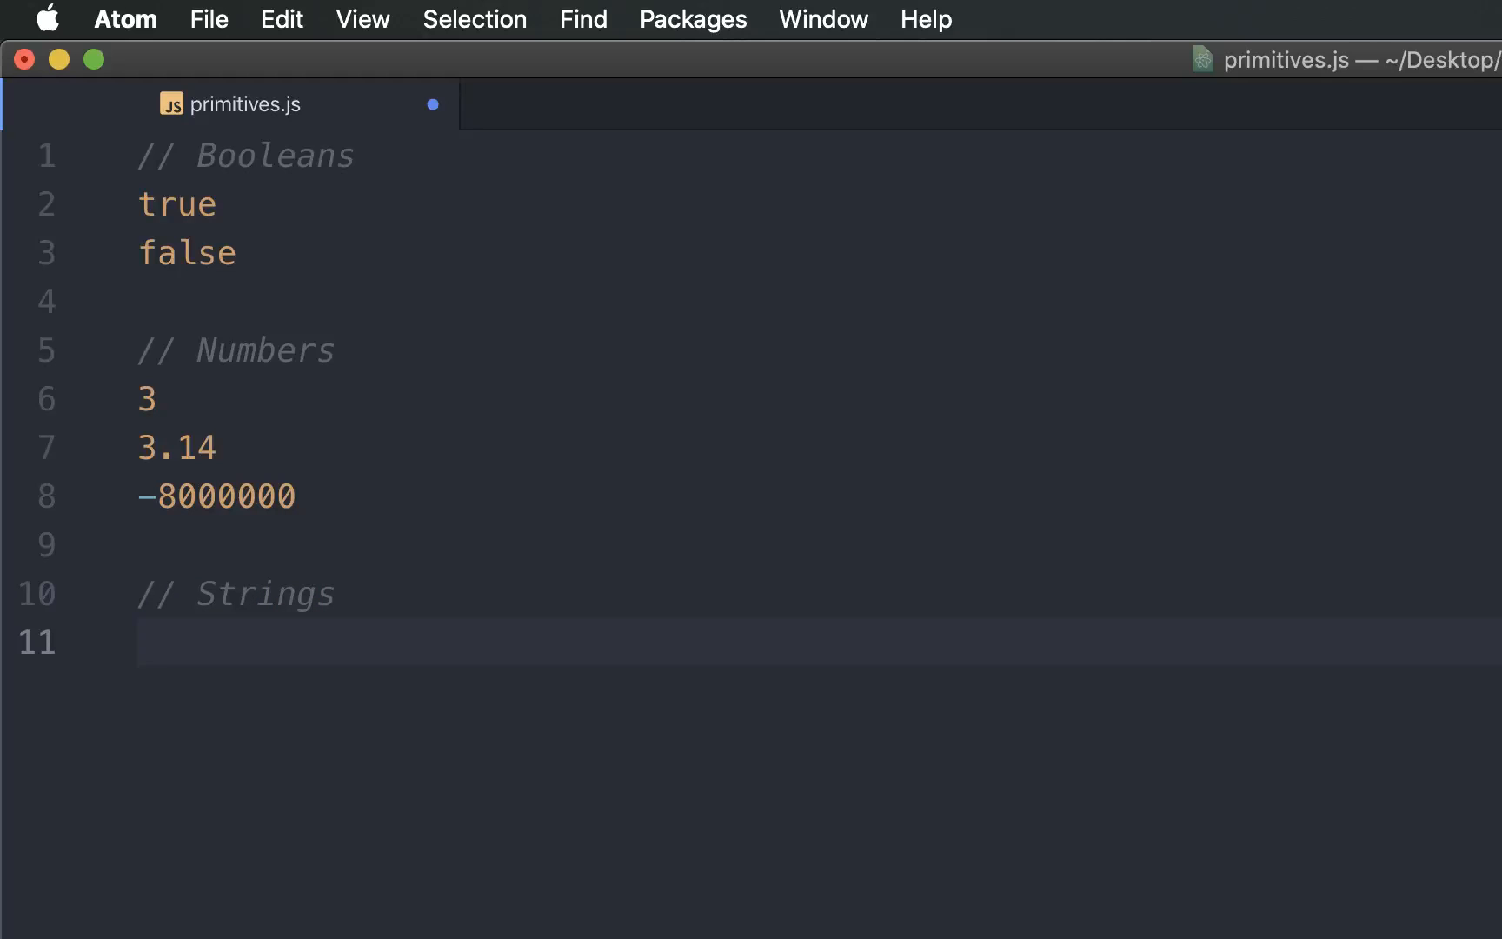
Enter the strings "Max" and "42" on separate lines, followed by a blank line
text("")
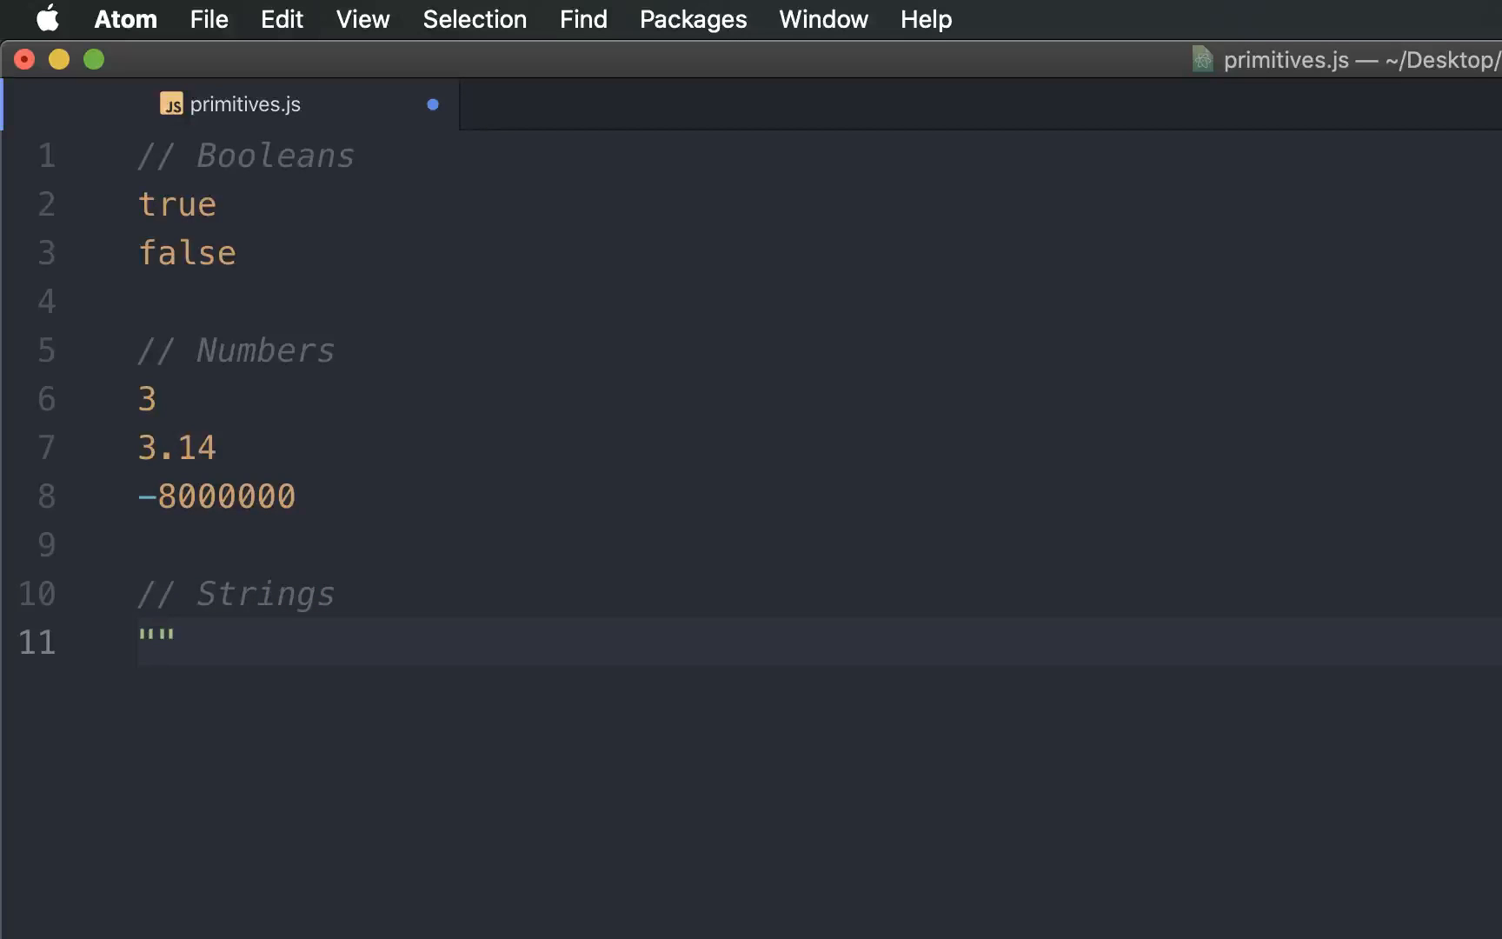
text(Max)
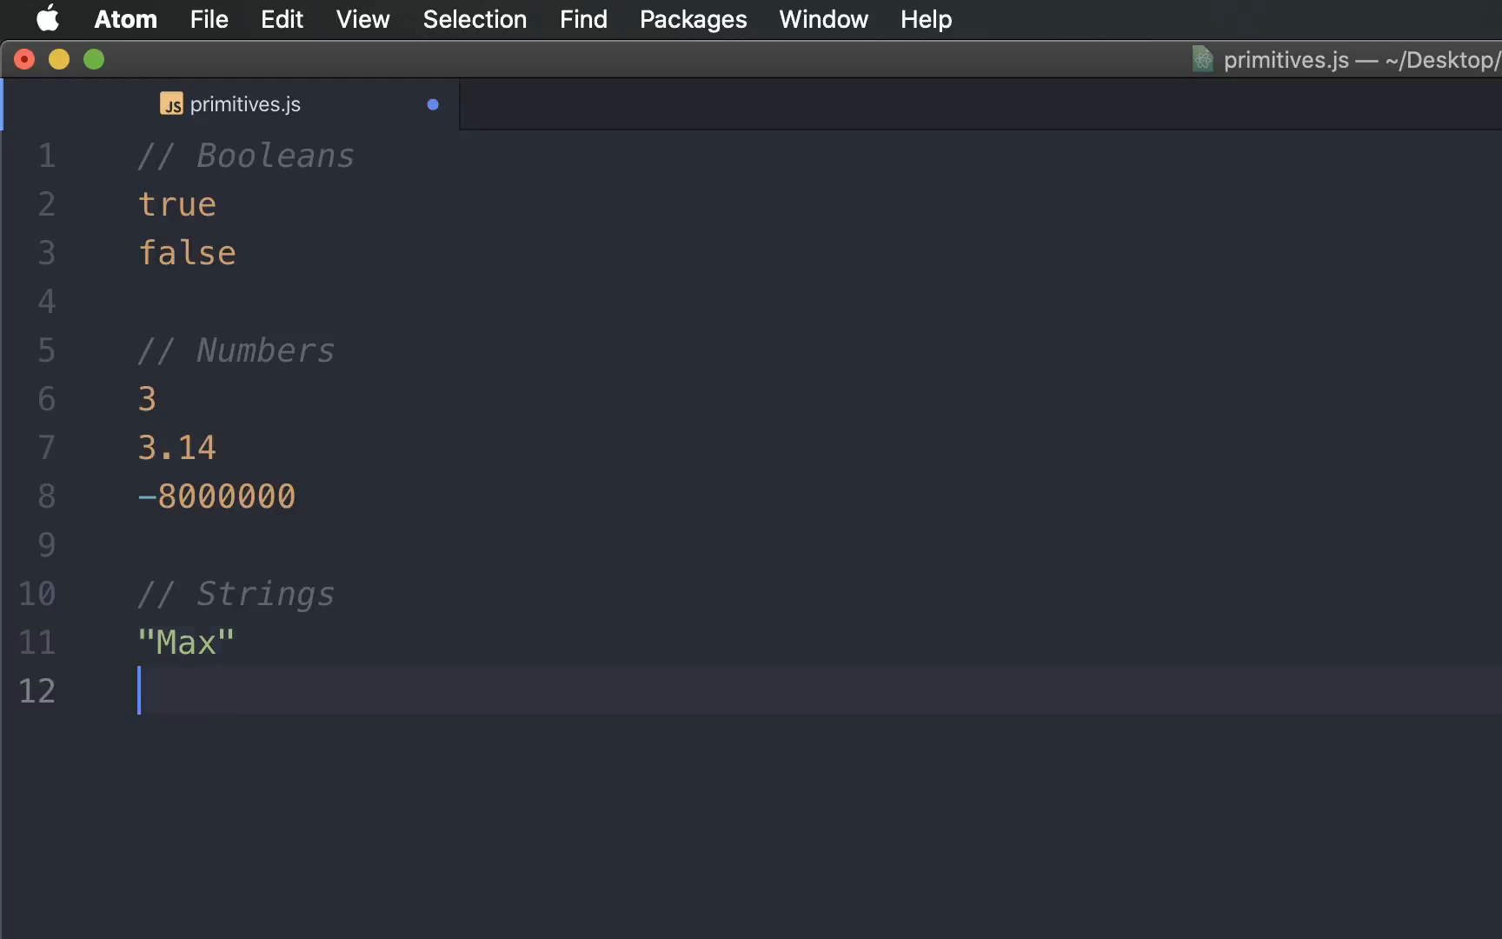
text(")
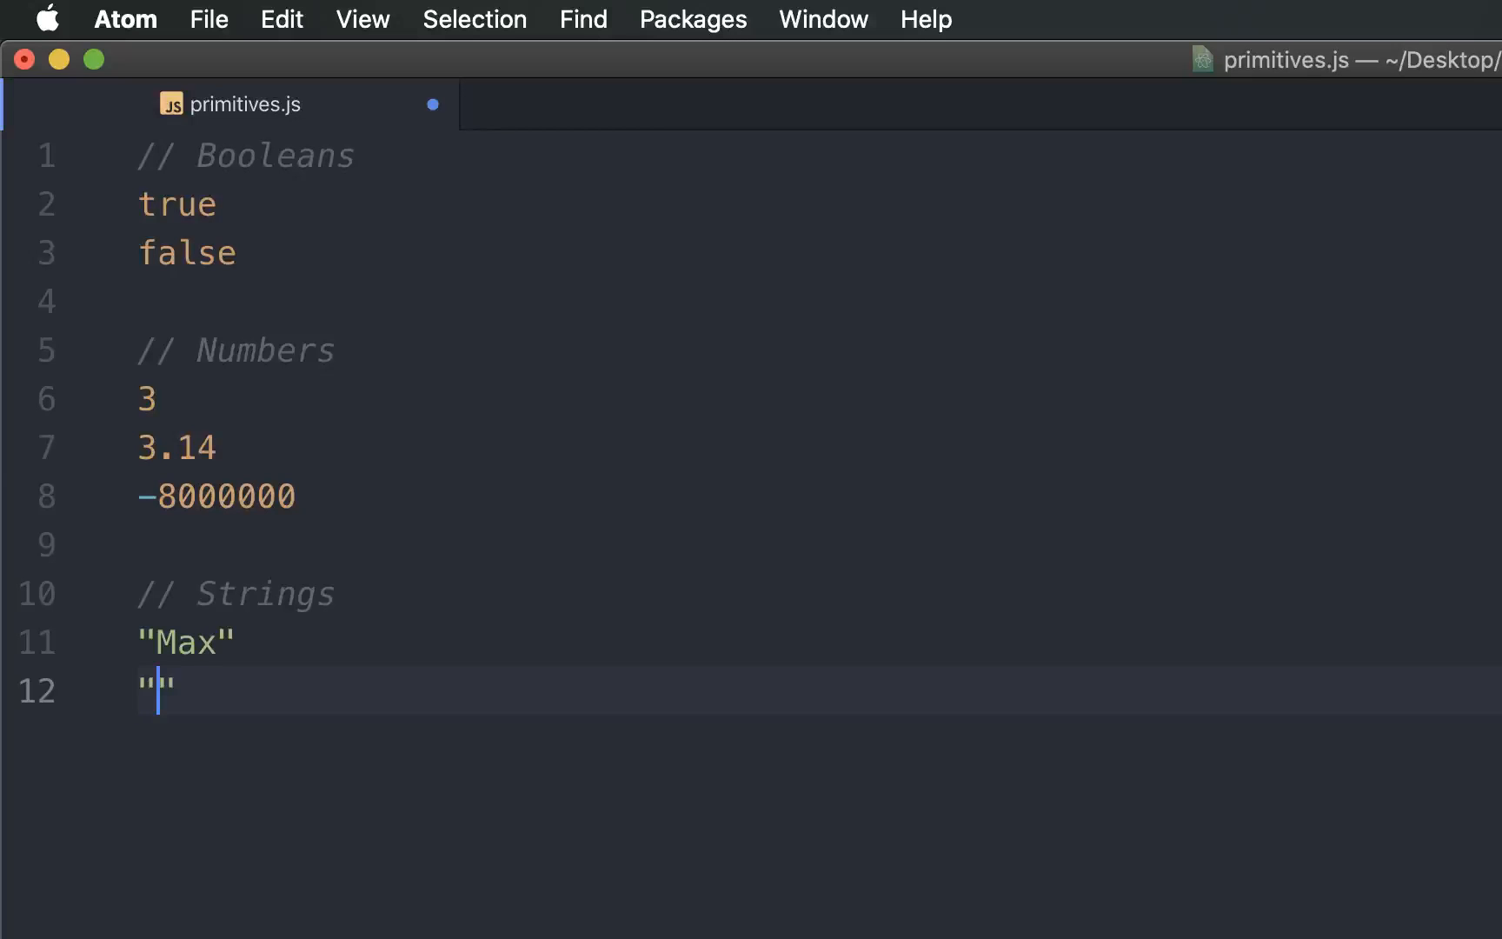
text(42)
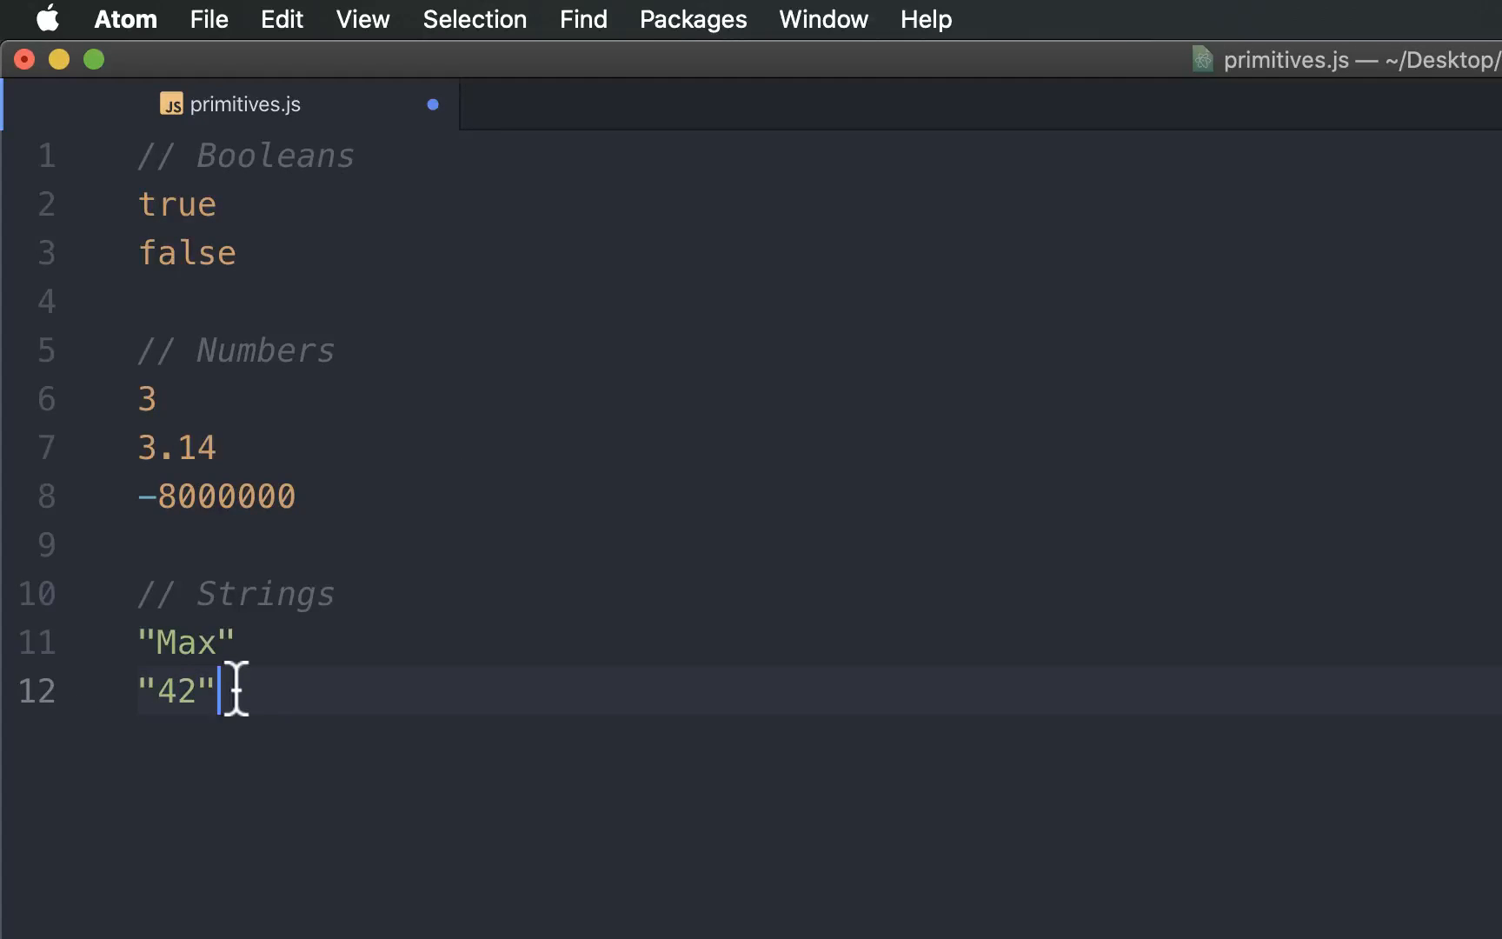
key(enter)
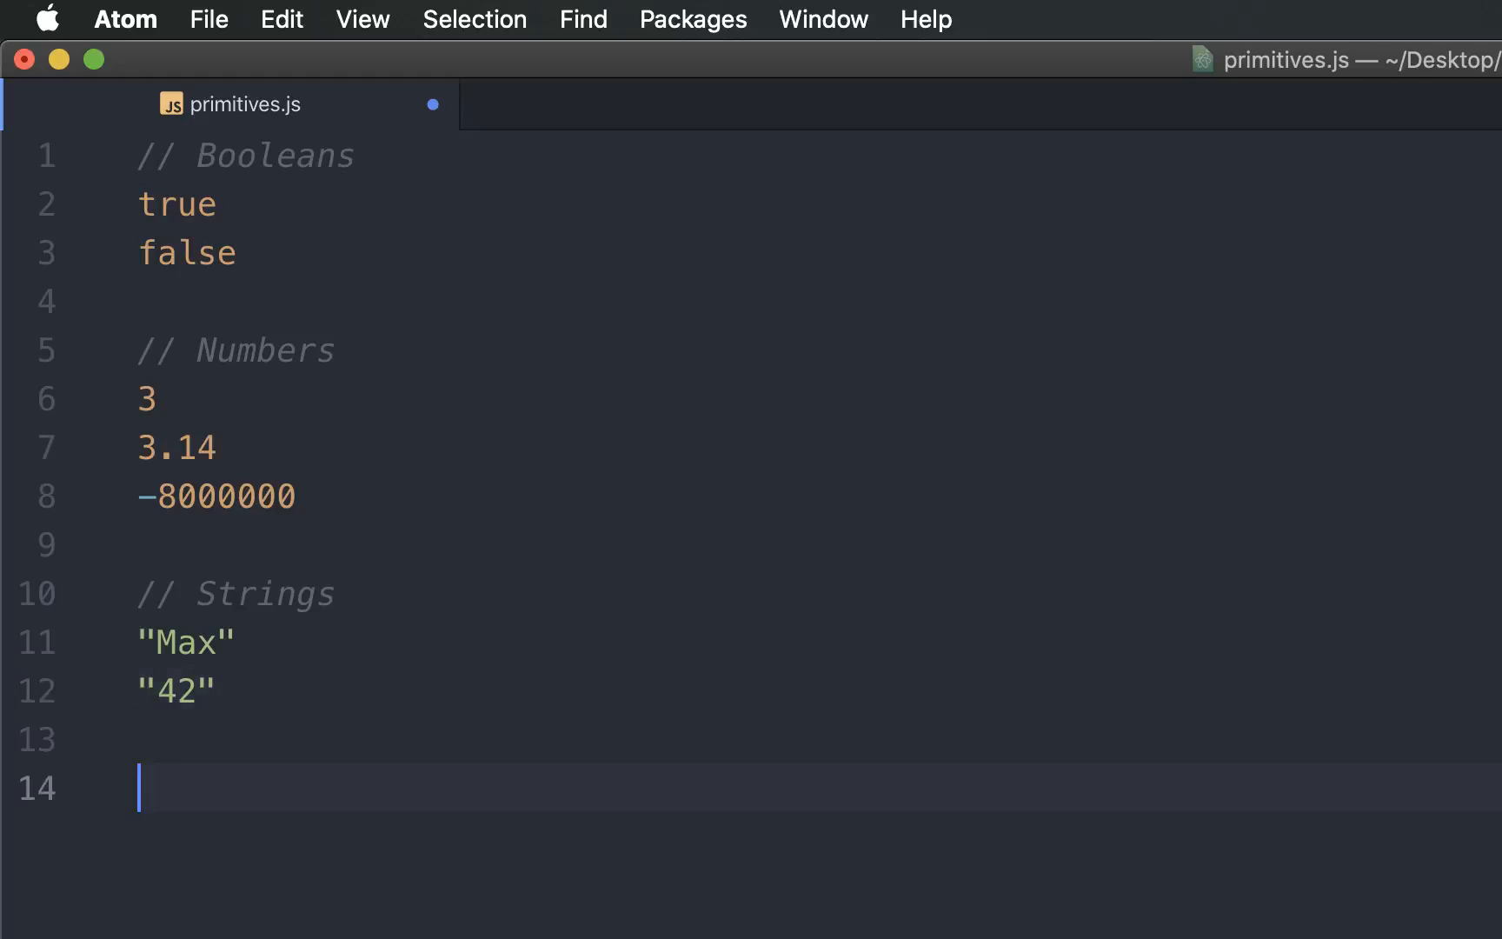
Write the // null & undefined comment with null and undefined on separate lines
text(// null &)
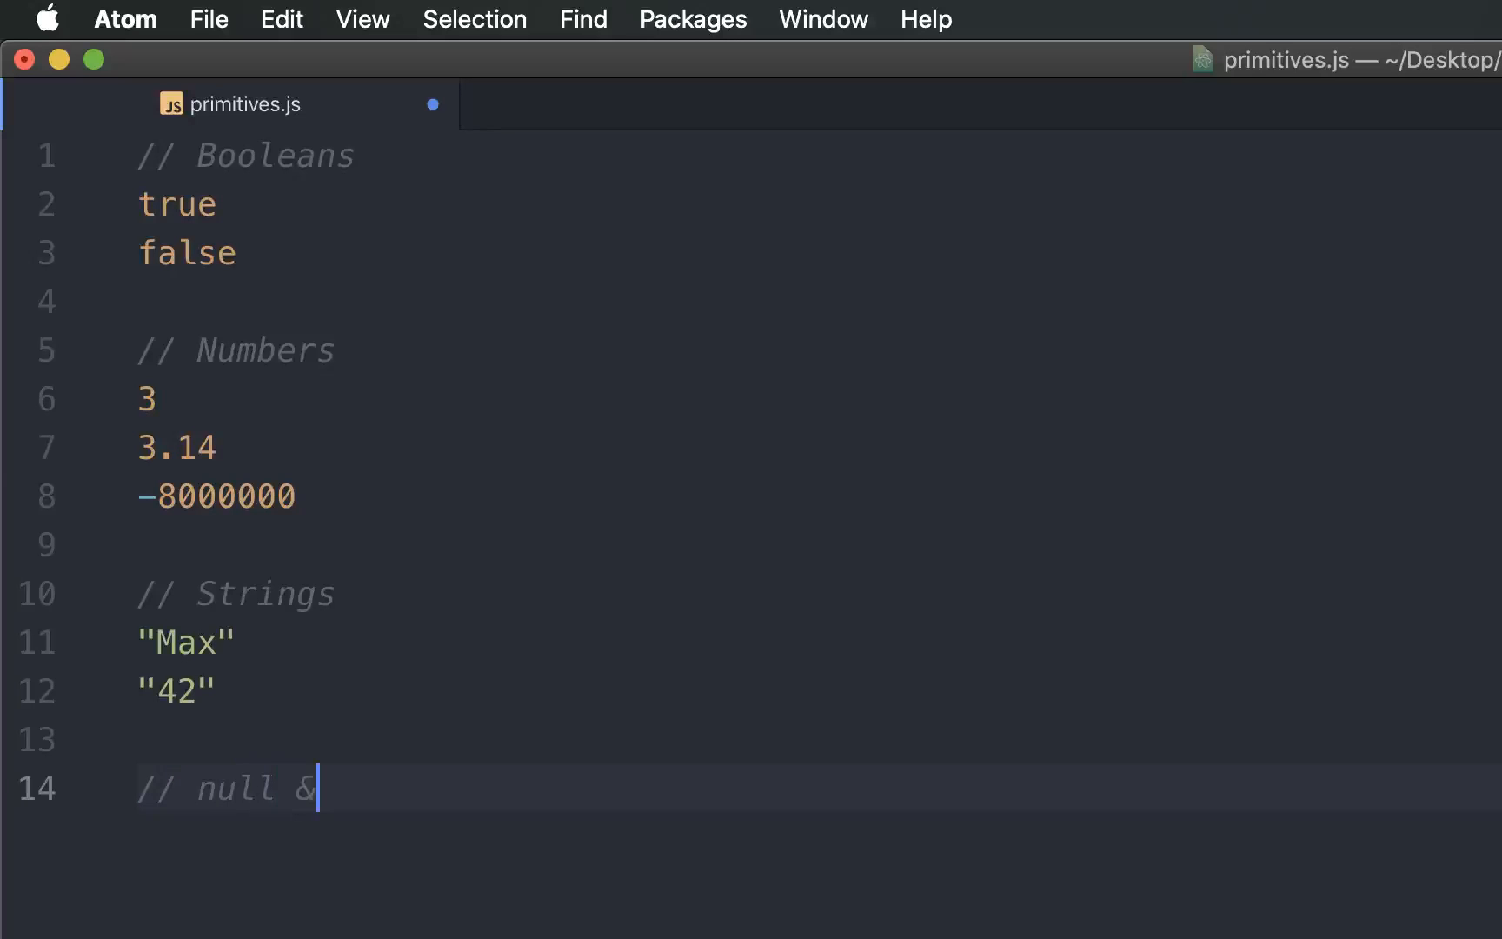
text(undefined)
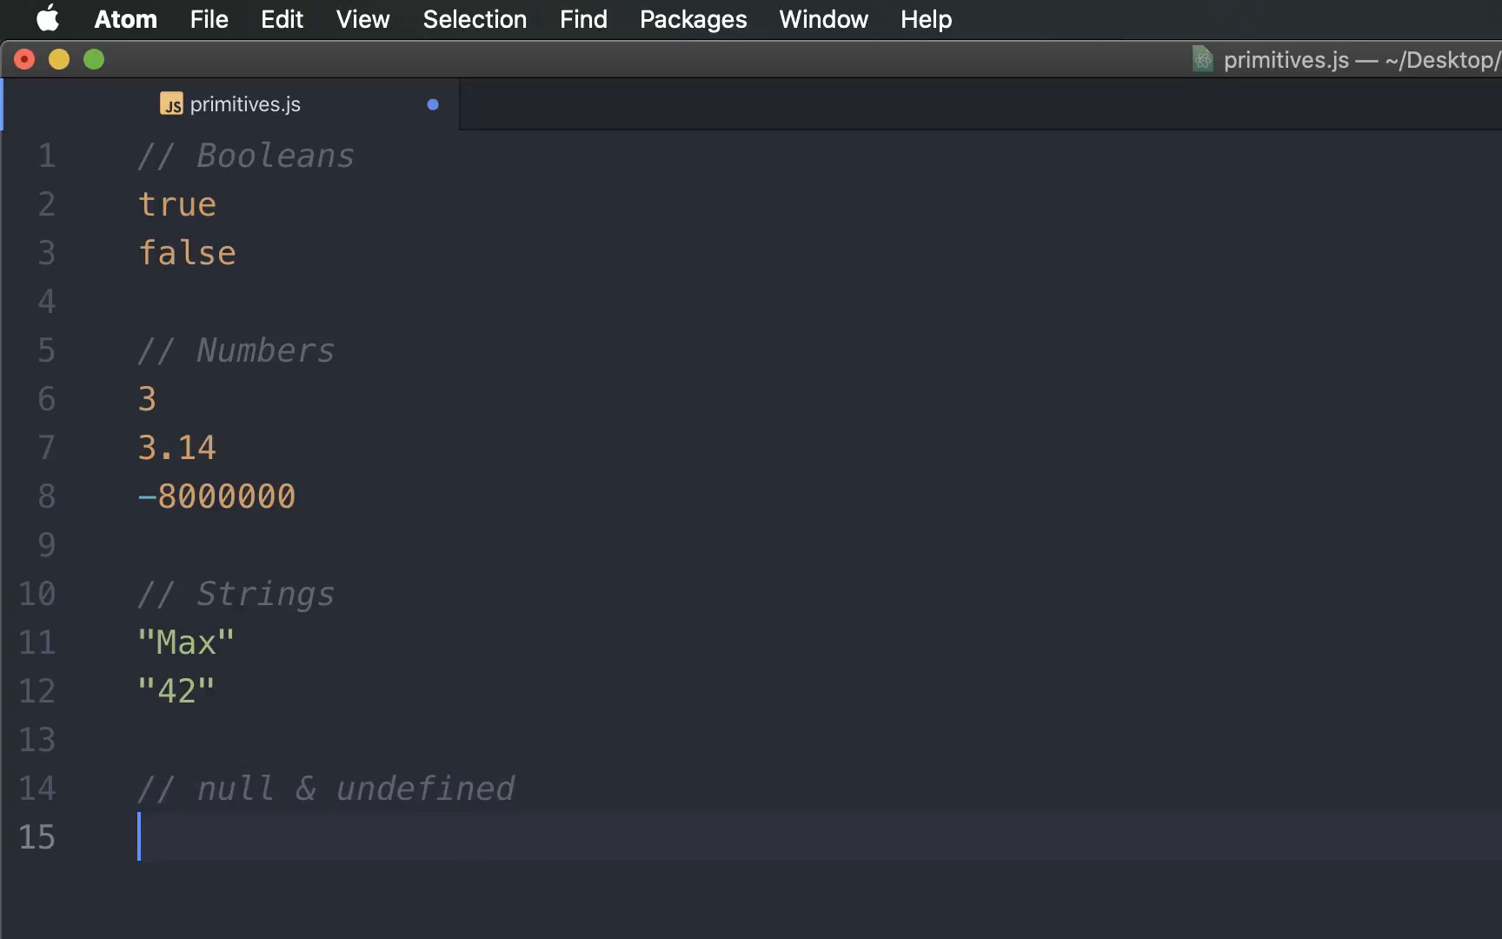
text(null)
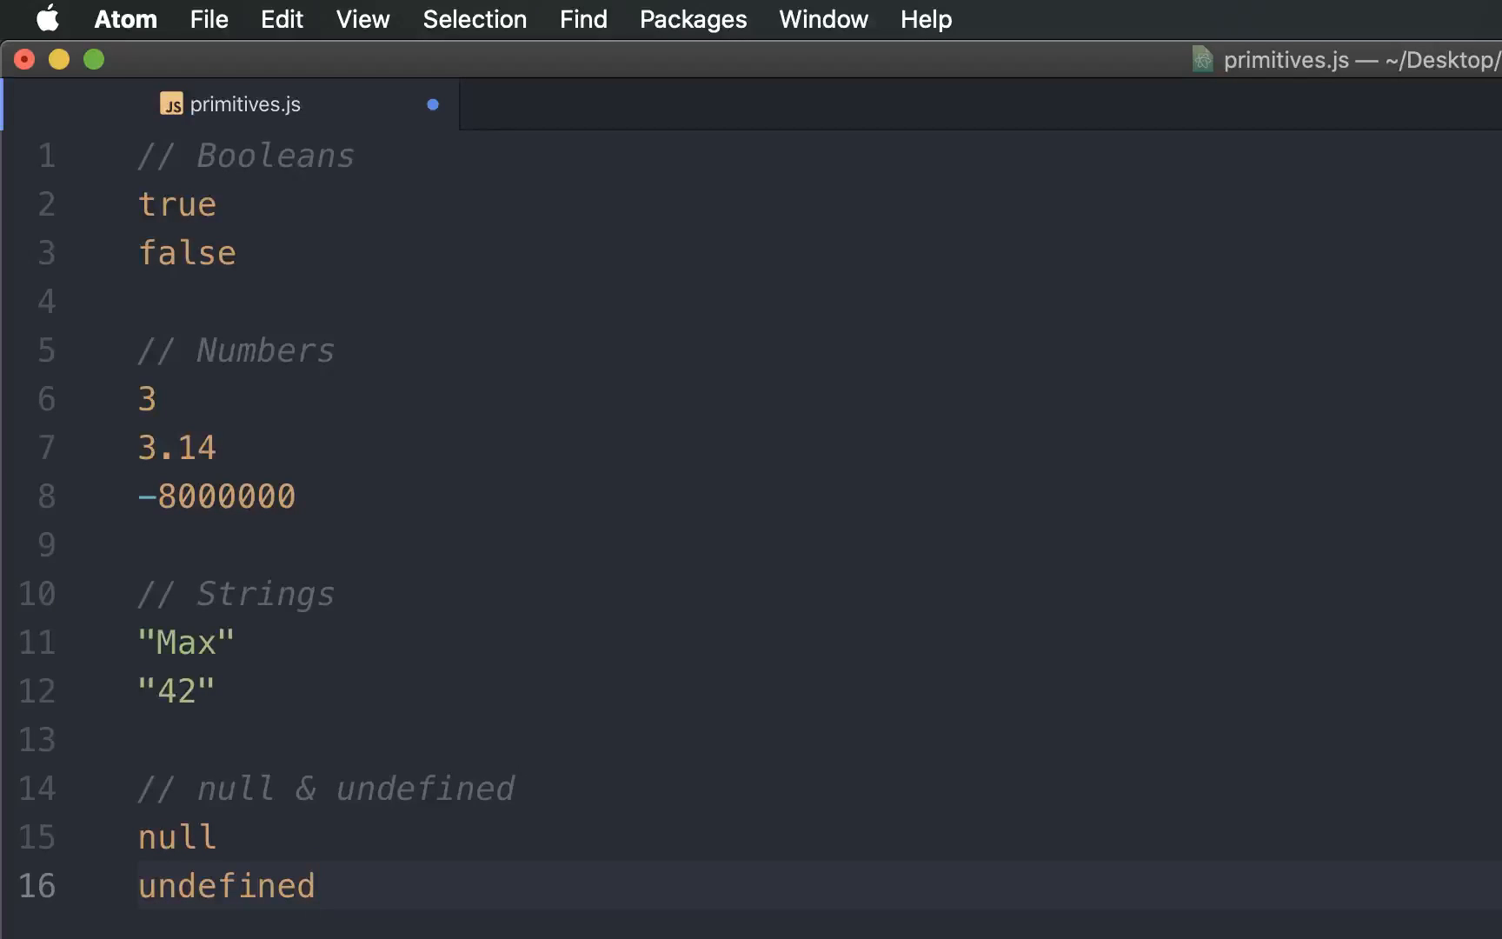
click(316, 885)
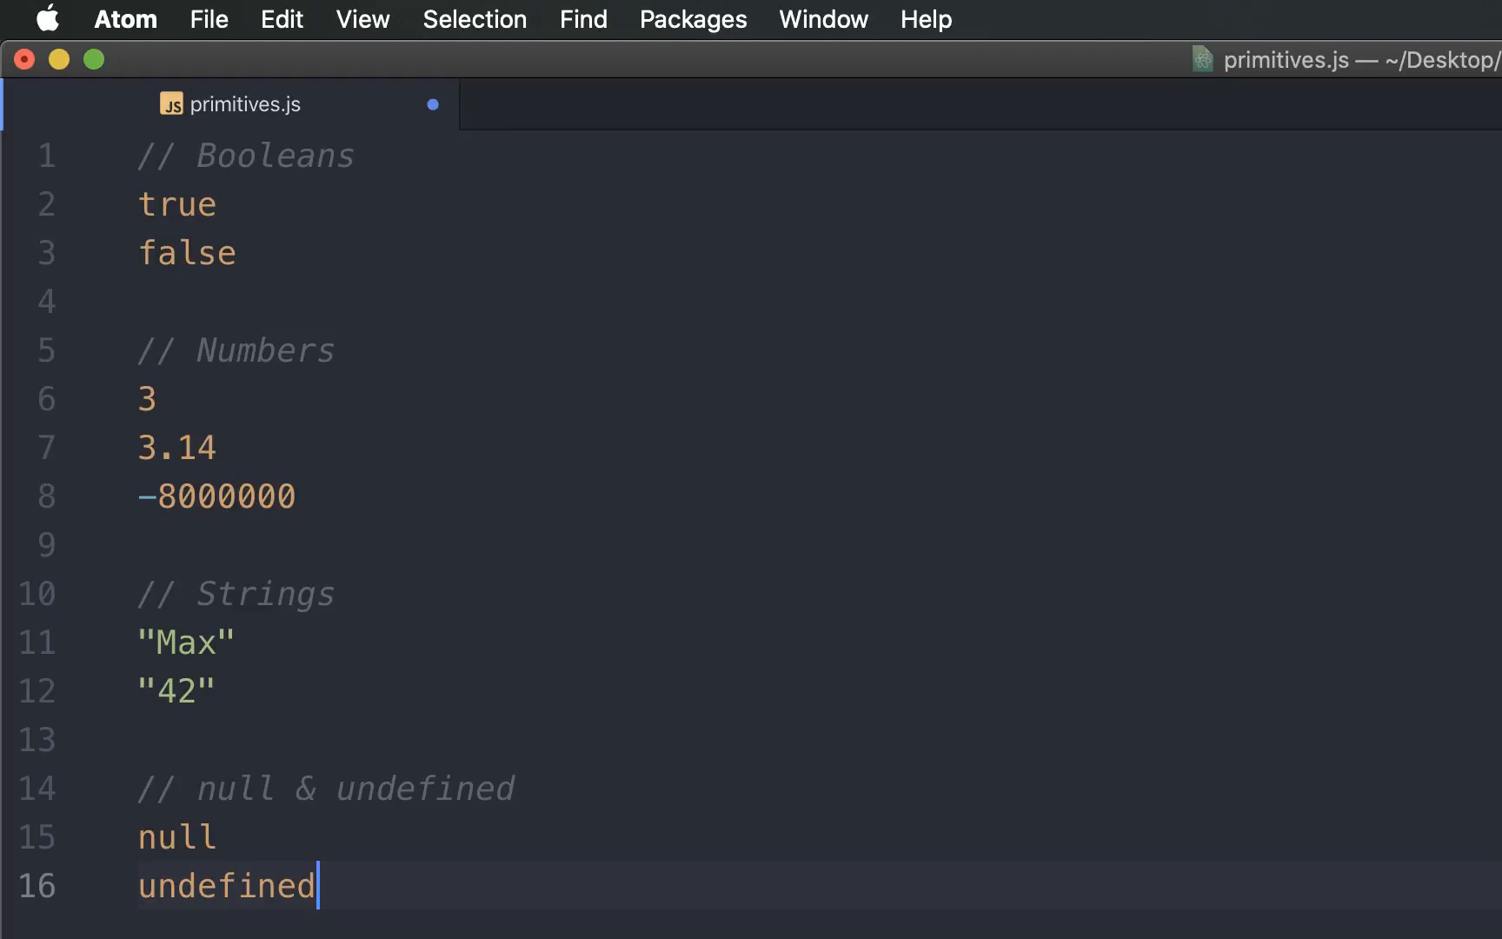